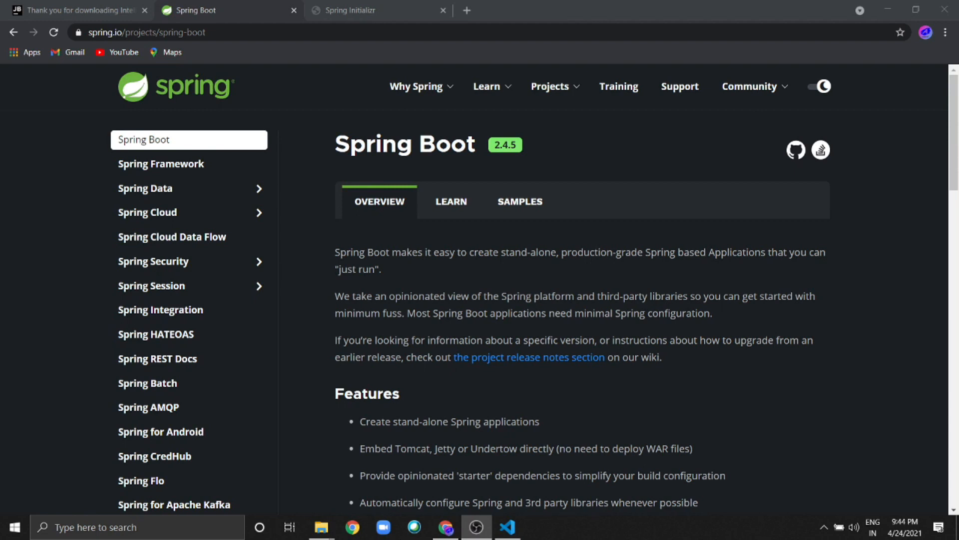
- Switch to the start.spring.io tab showing default Maven, Java and Spring Boot 2.4.5 settings
click(367, 10)
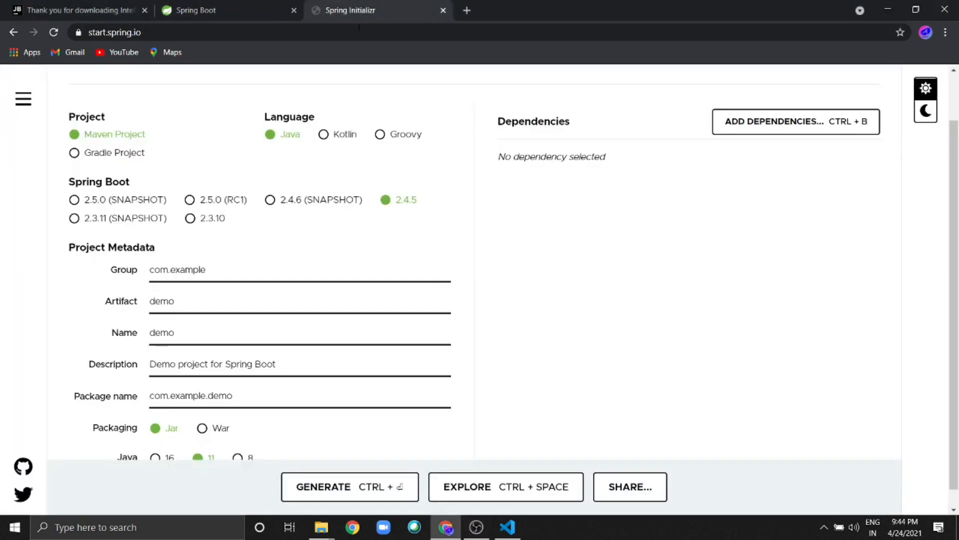
click(114, 32)
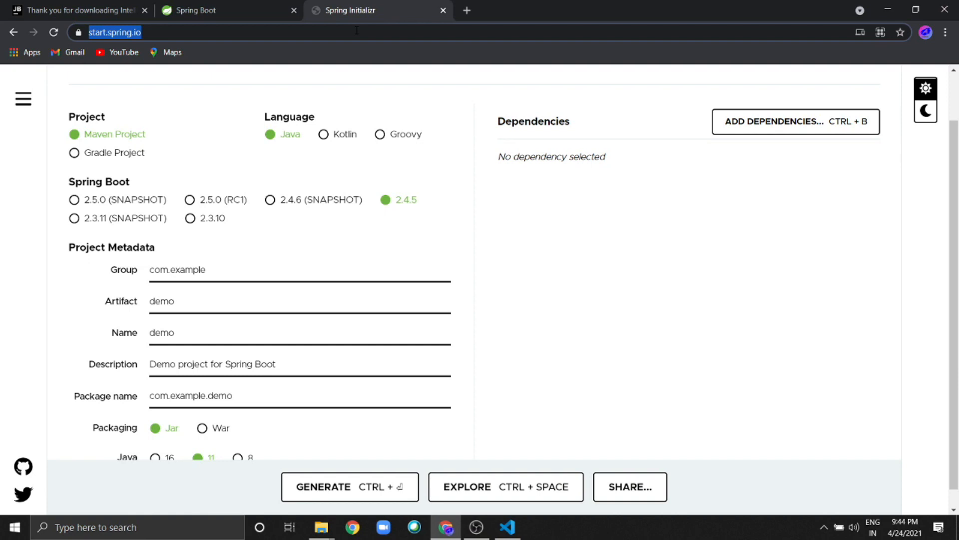
mouse_move(128, 158)
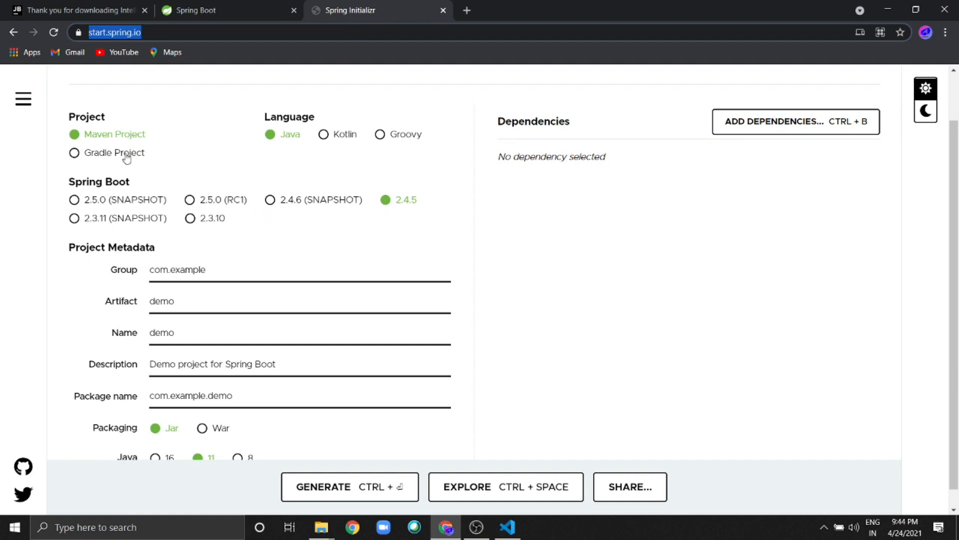
mouse_move(269, 136)
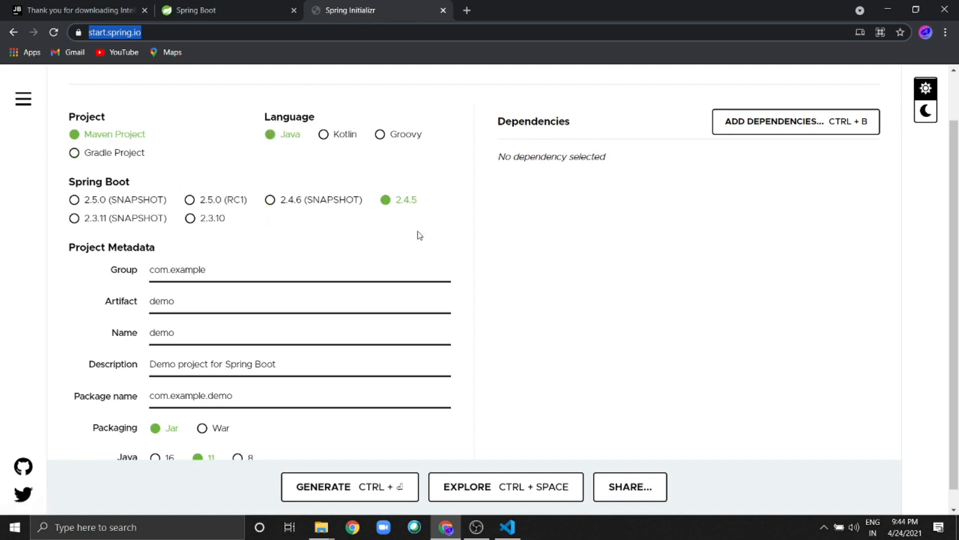
mouse_move(420, 231)
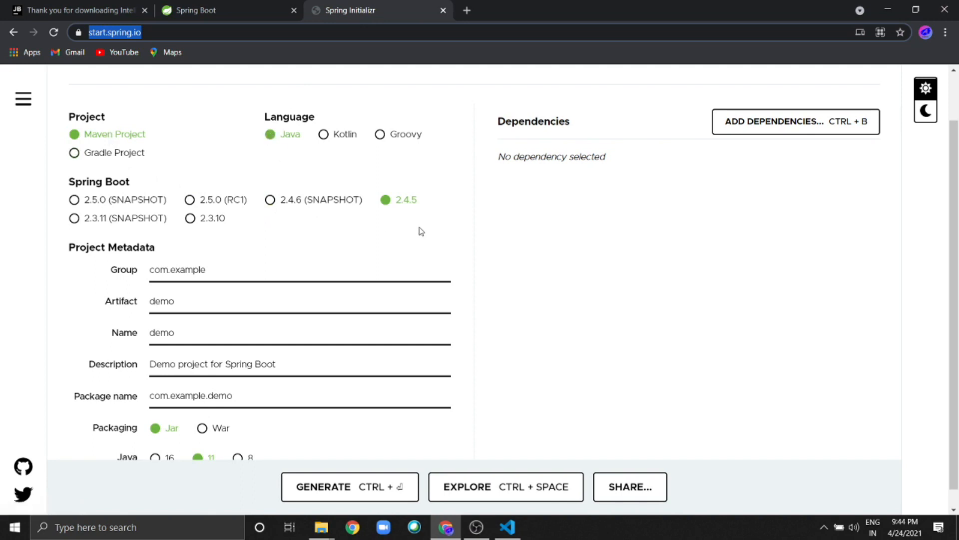
- Change the Group to com.ty and the Artifact to my-api
click(179, 270)
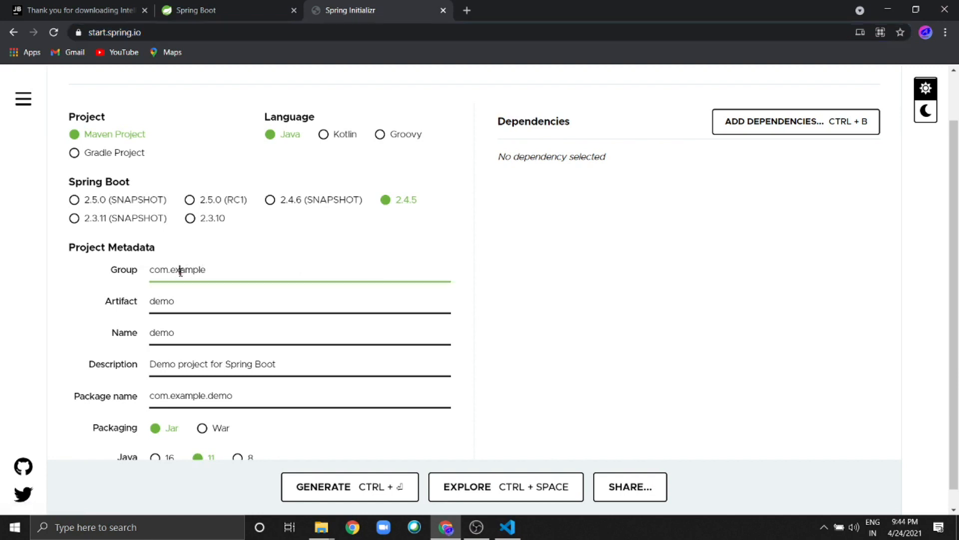
double_click(191, 269)
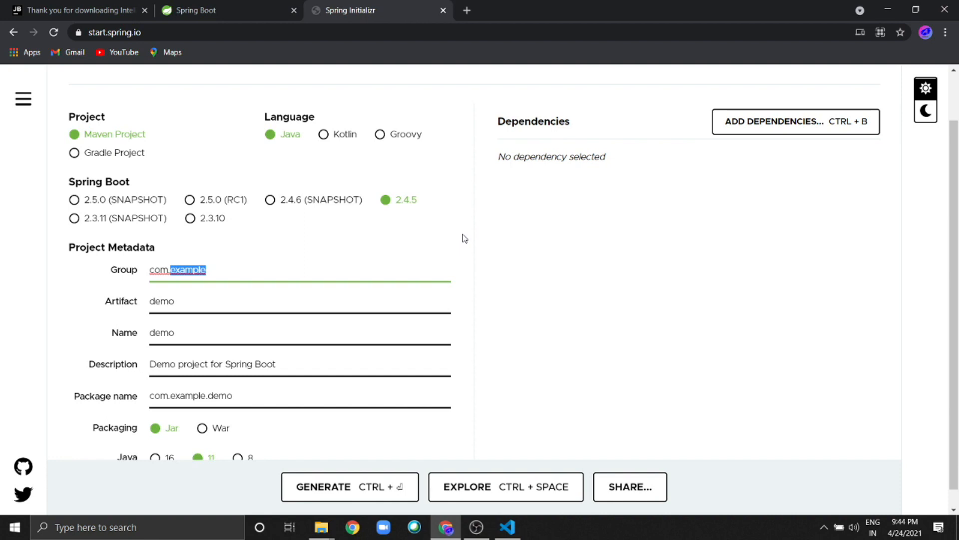
text(ty)
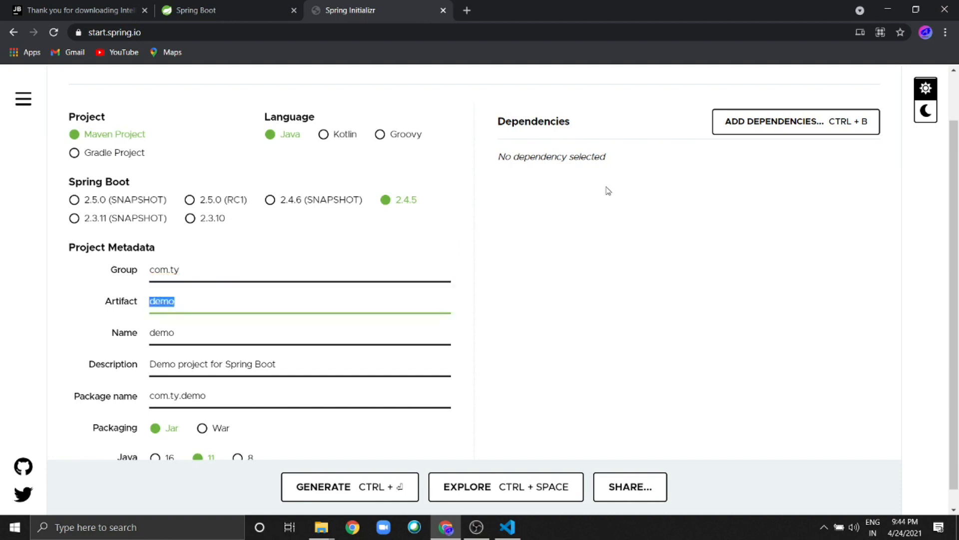
text(my-a)
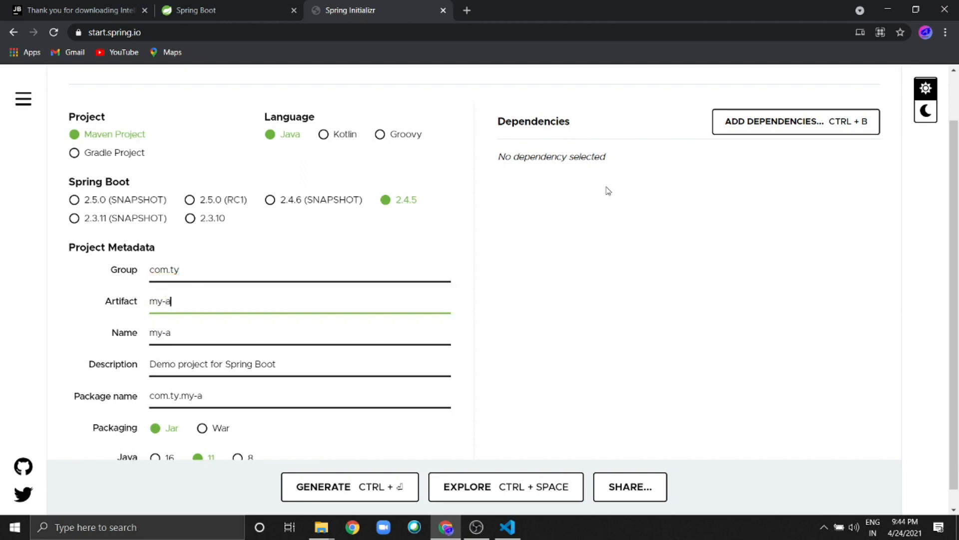
text(pi)
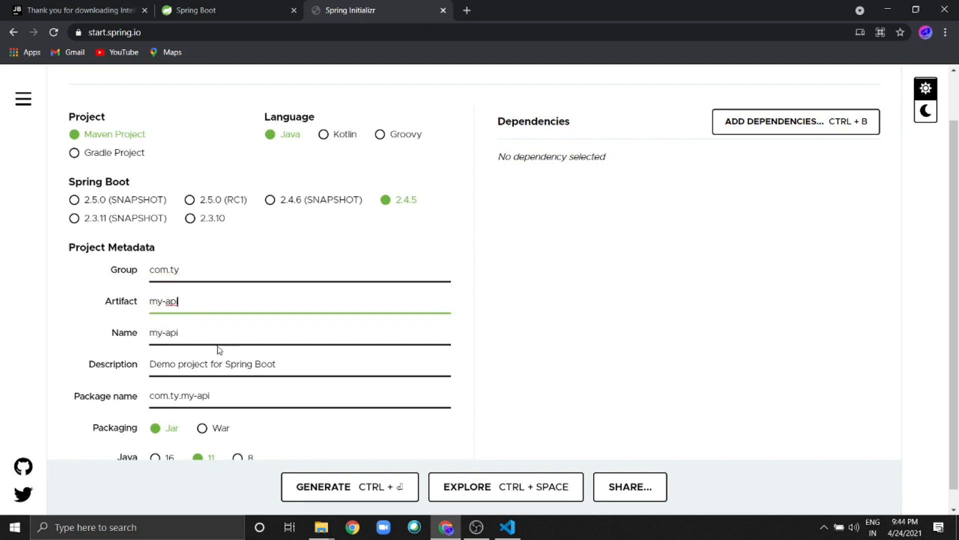
- Replace the project description with 'My api spring boot app'
triple_click(213, 363)
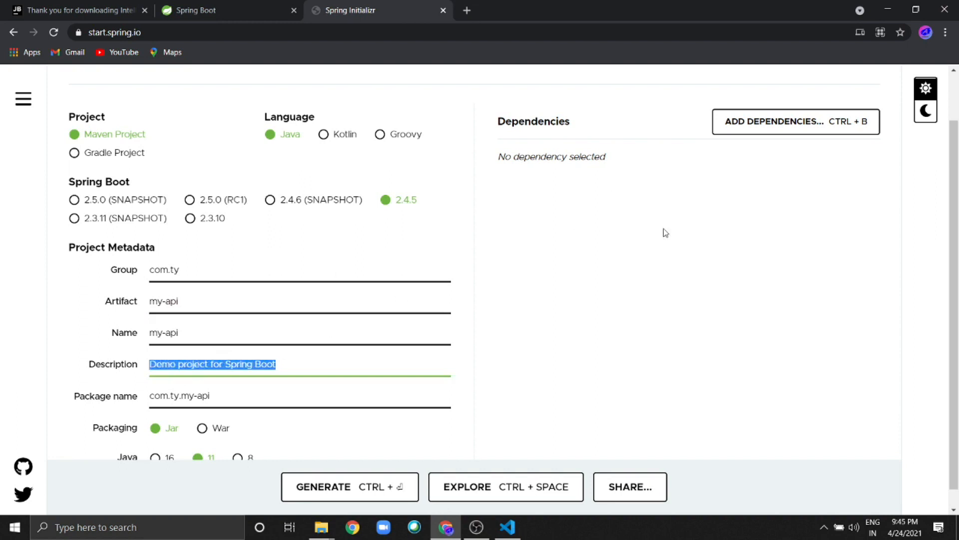
text(My api)
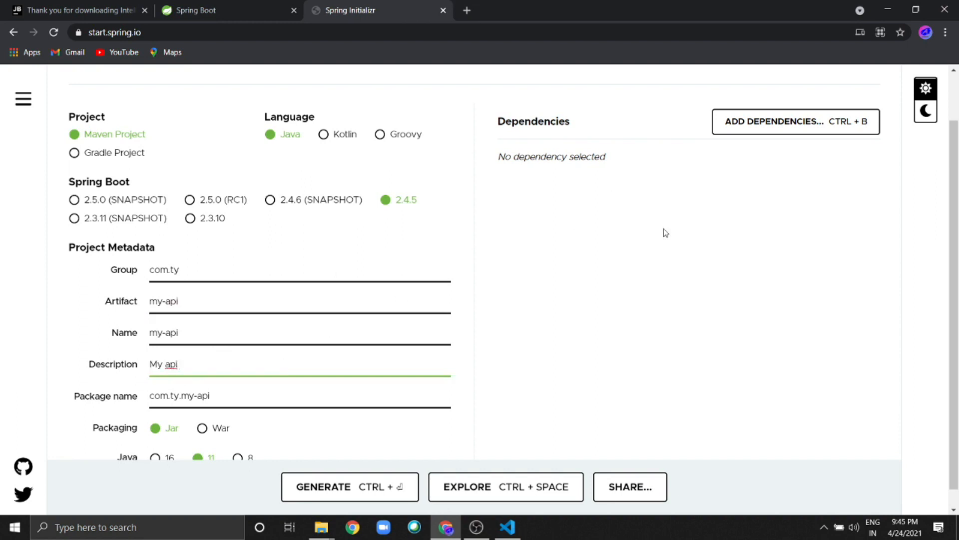
text(spring boot app)
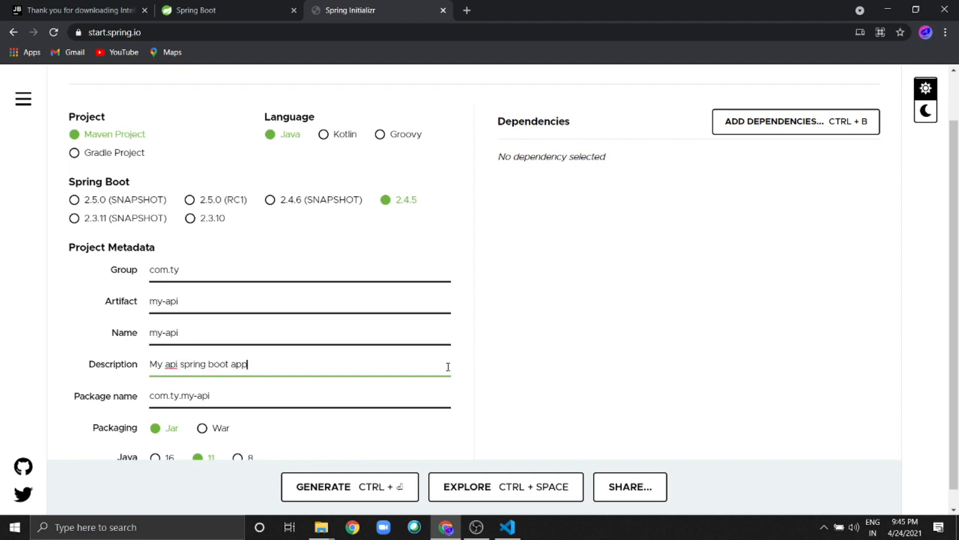
scroll(down, 3)
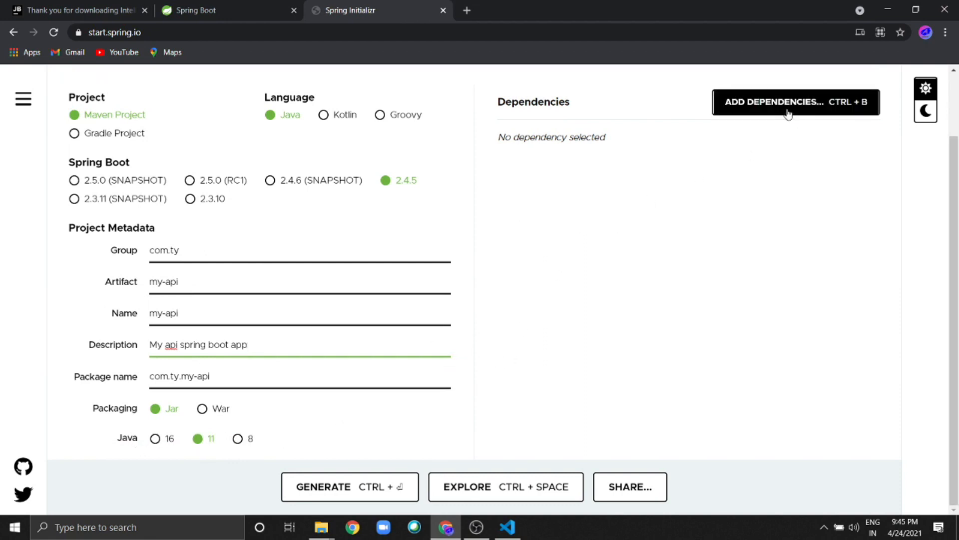
- Add the DevTools, Spring Web, Spring Data JPA and MySQL Driver dependencies
click(796, 102)
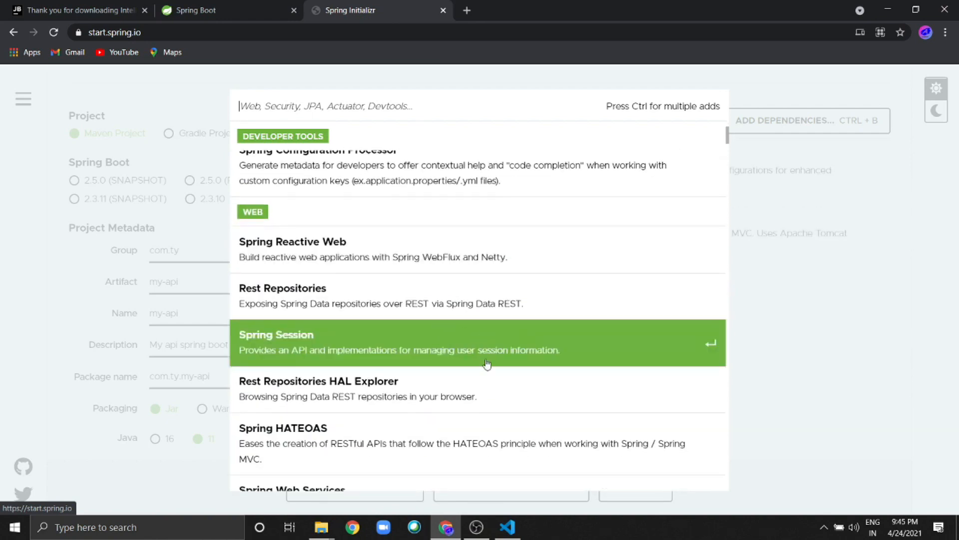
scroll(down, 3)
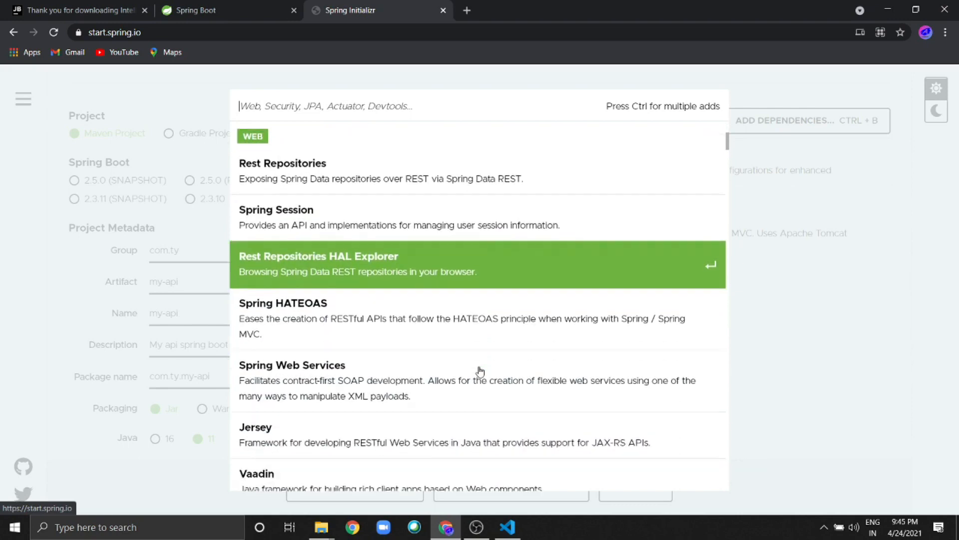
scroll(down, 3)
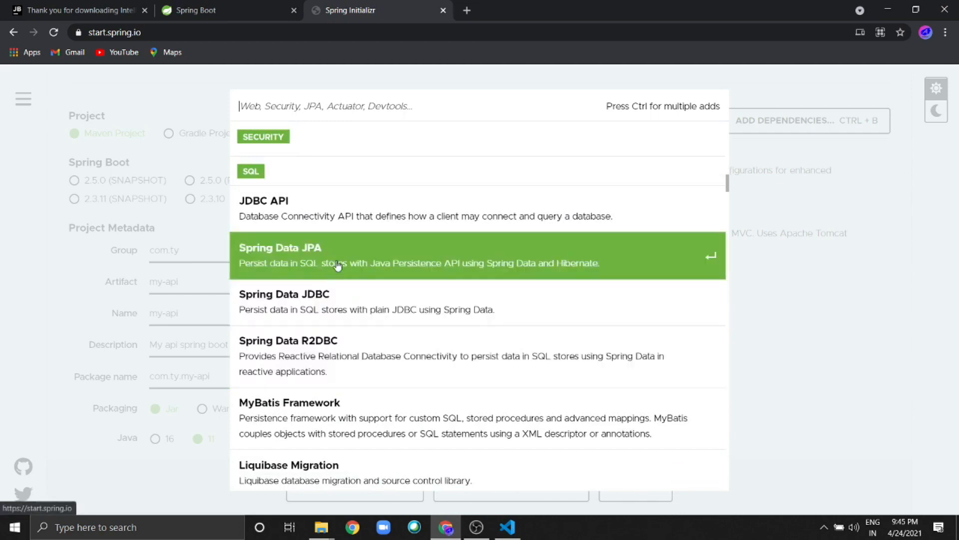
mouse_move(434, 257)
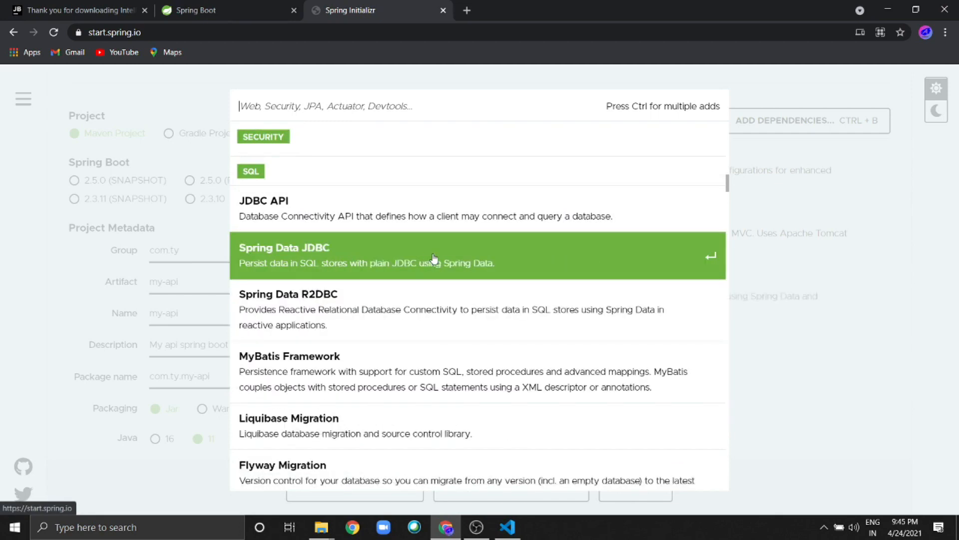
mouse_move(428, 339)
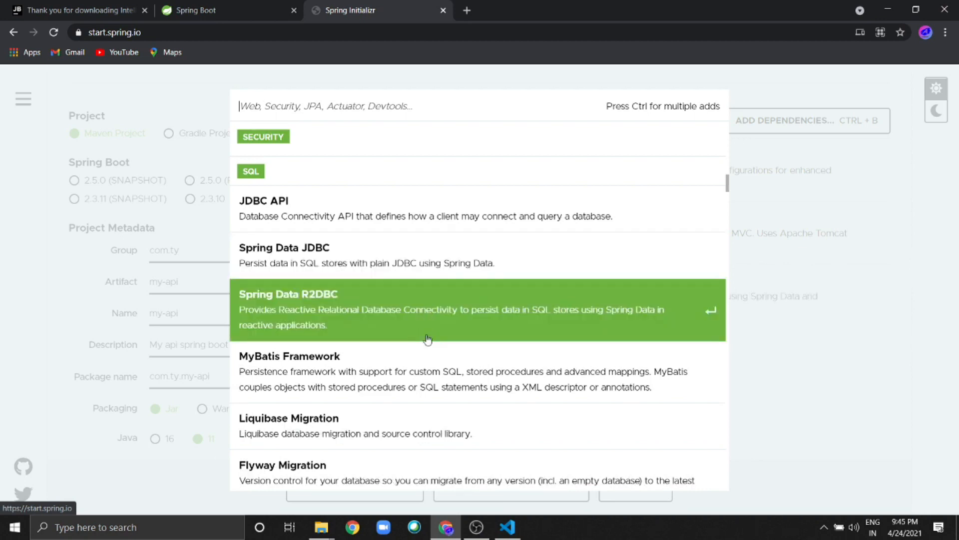
scroll(down, 3)
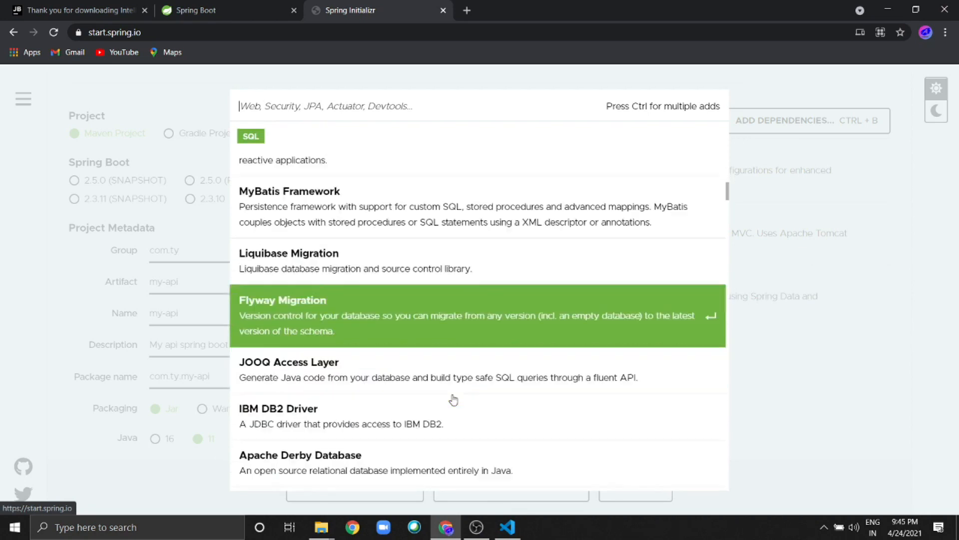
scroll(down, 3)
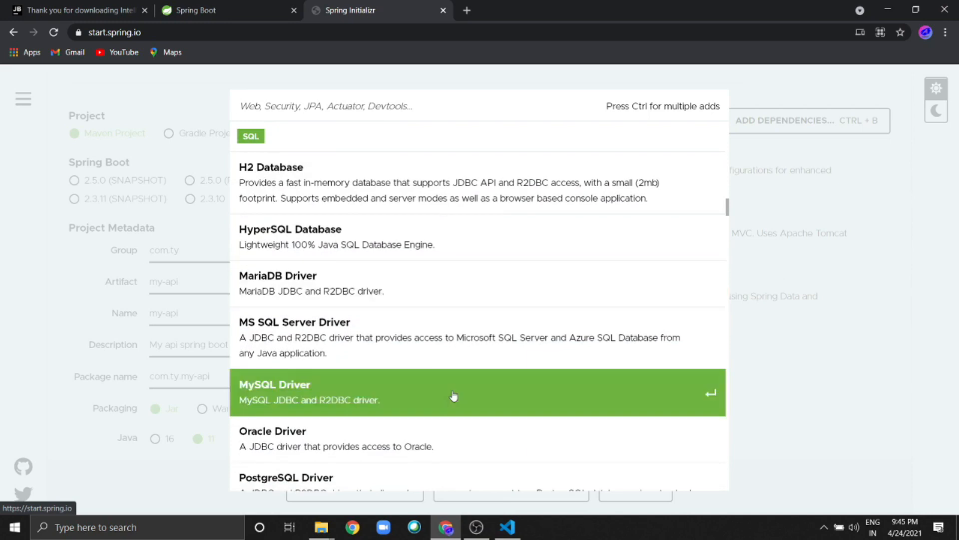
mouse_move(371, 395)
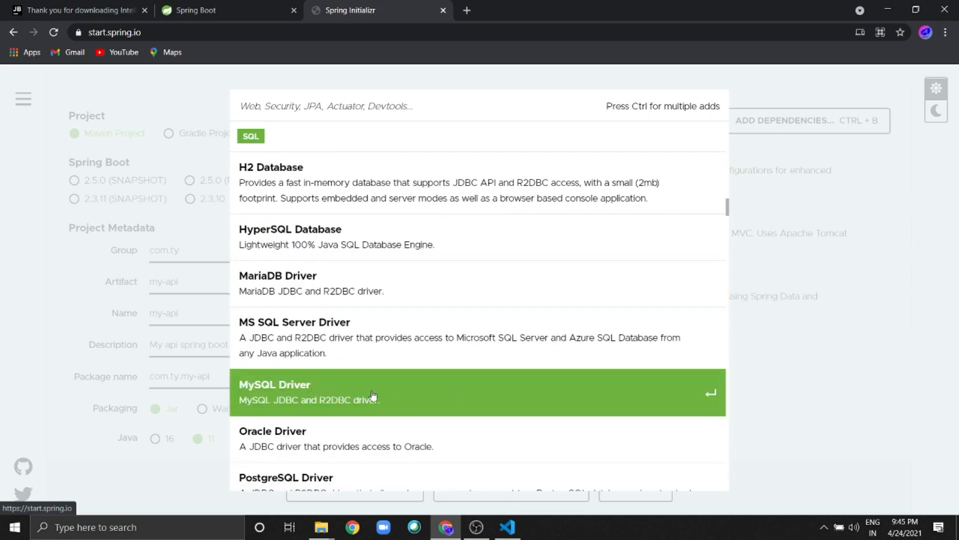
scroll(down, 3)
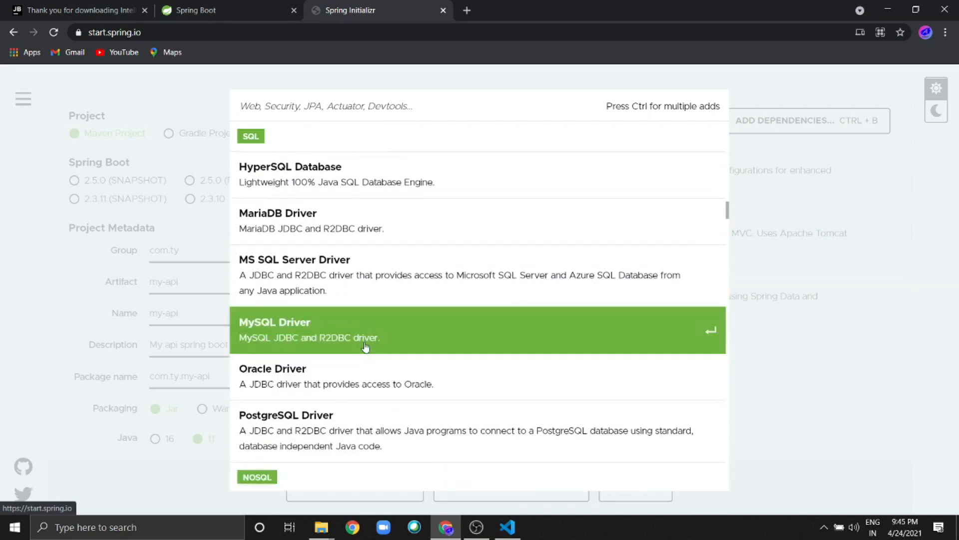
mouse_move(438, 303)
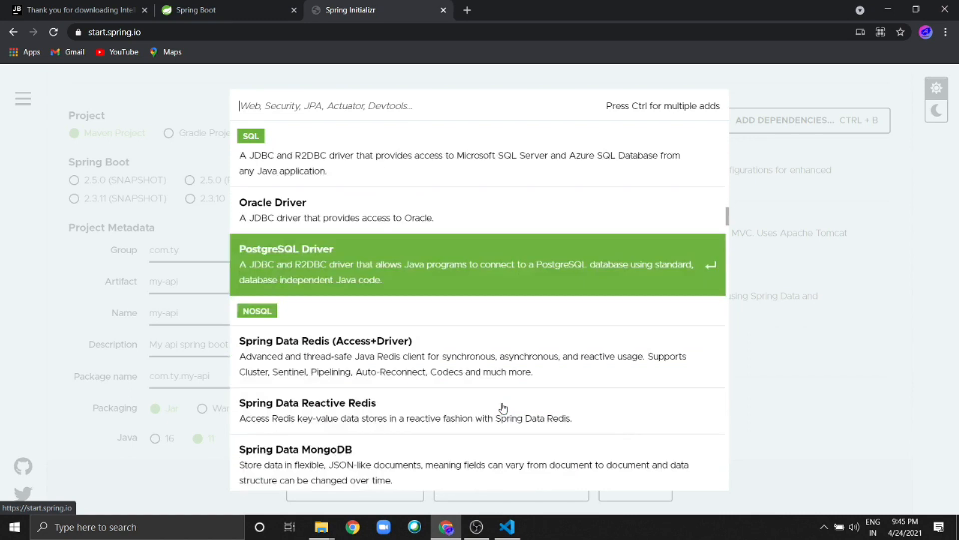
scroll(down, 3)
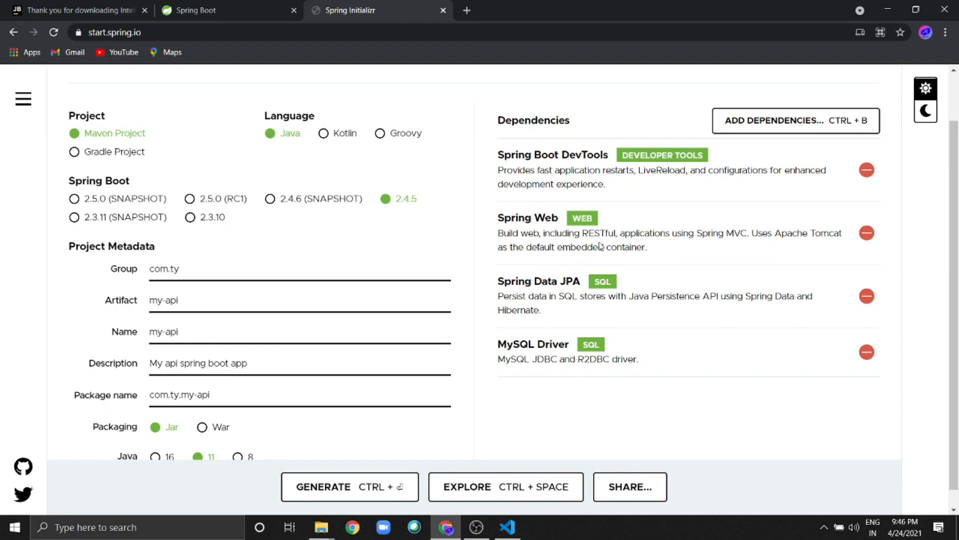
mouse_move(724, 294)
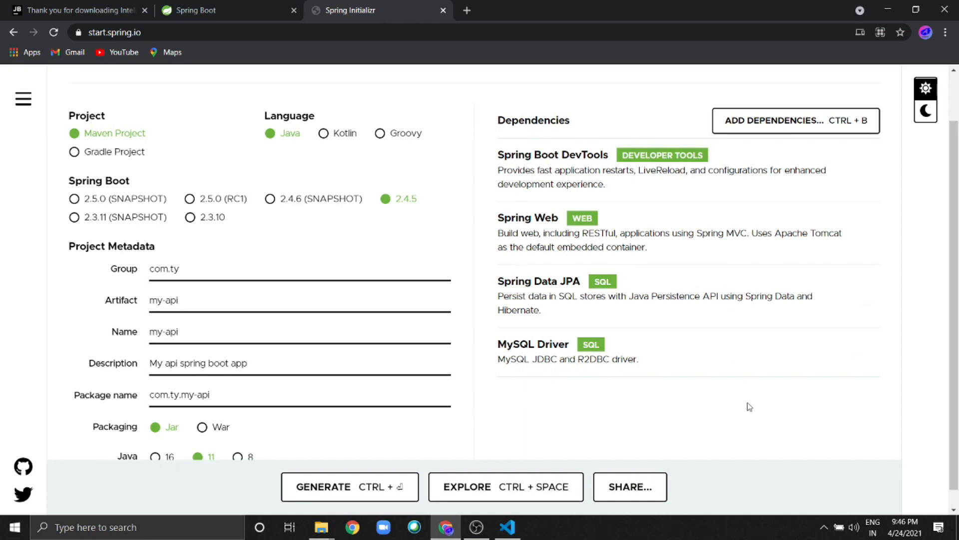
- Generate the project and save it as my-api.zip, replacing the older archive
scroll(down, 3)
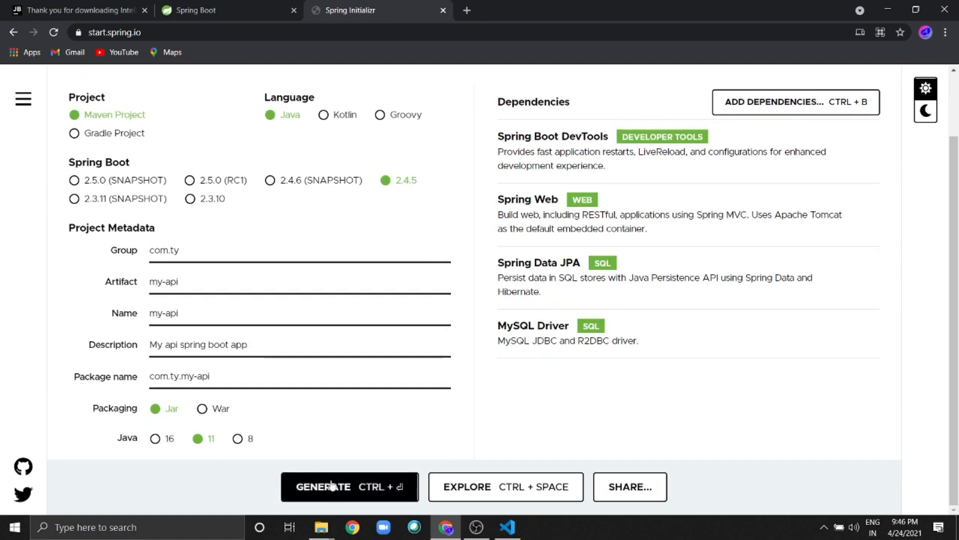
click(349, 486)
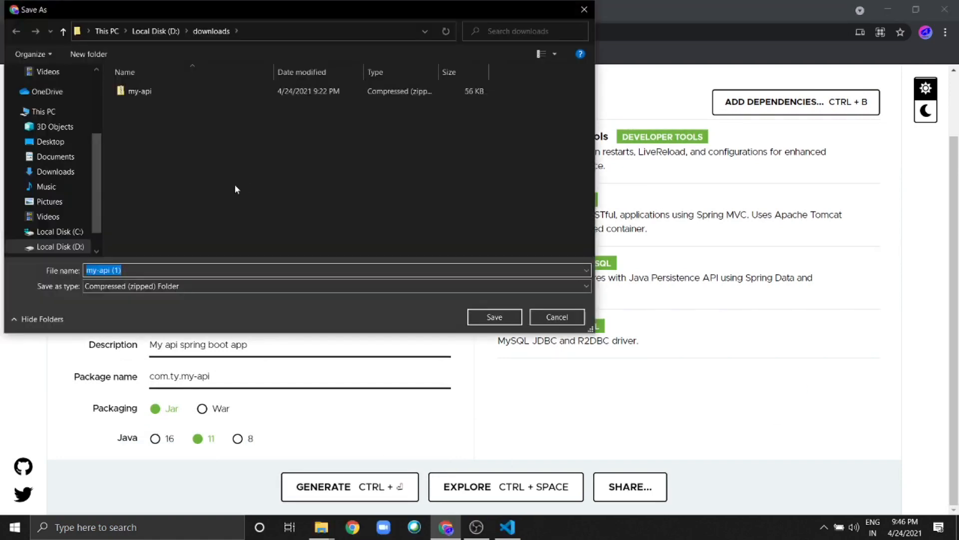
mouse_move(215, 91)
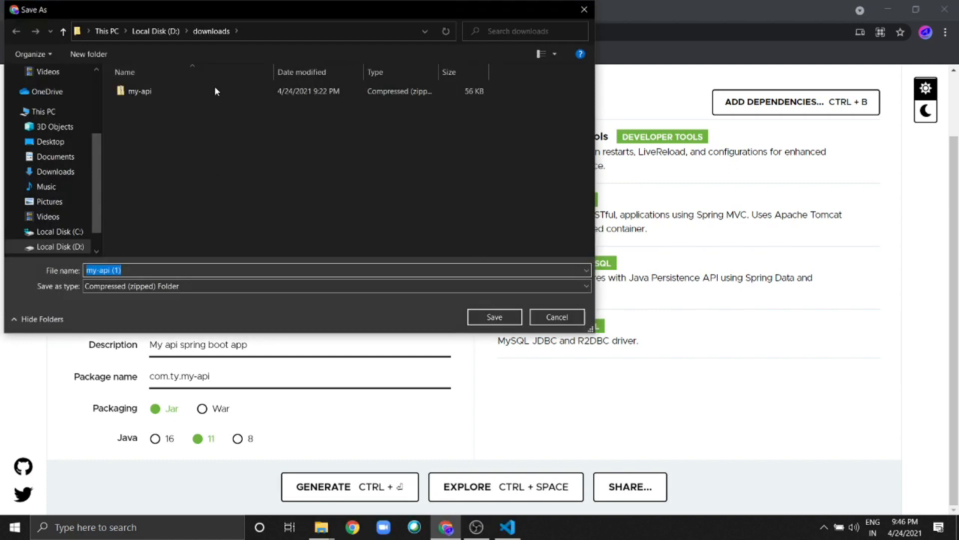
click(140, 91)
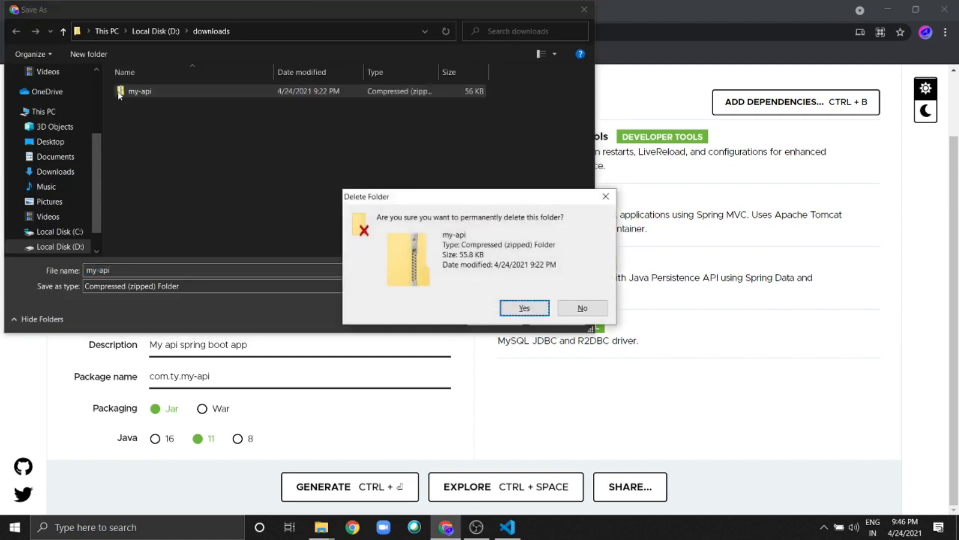
click(523, 308)
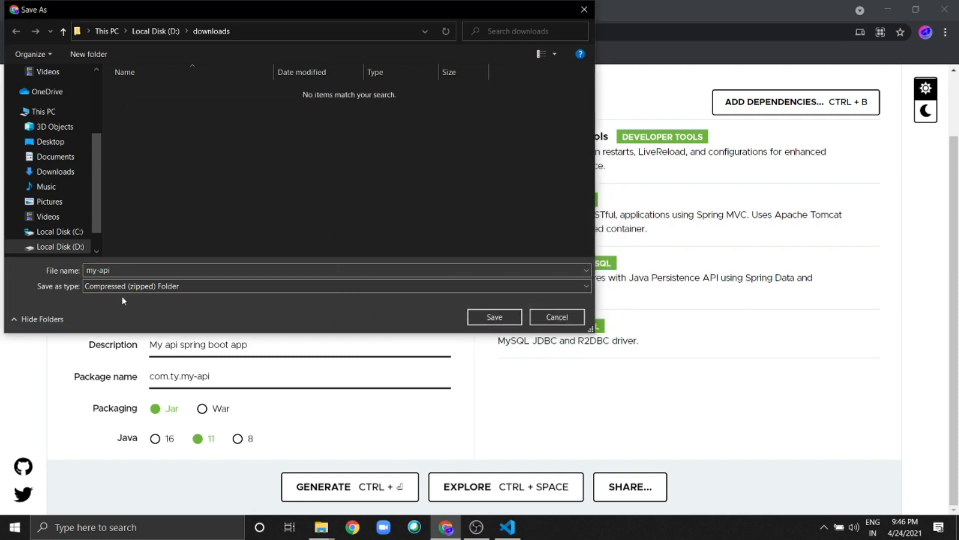
click(494, 316)
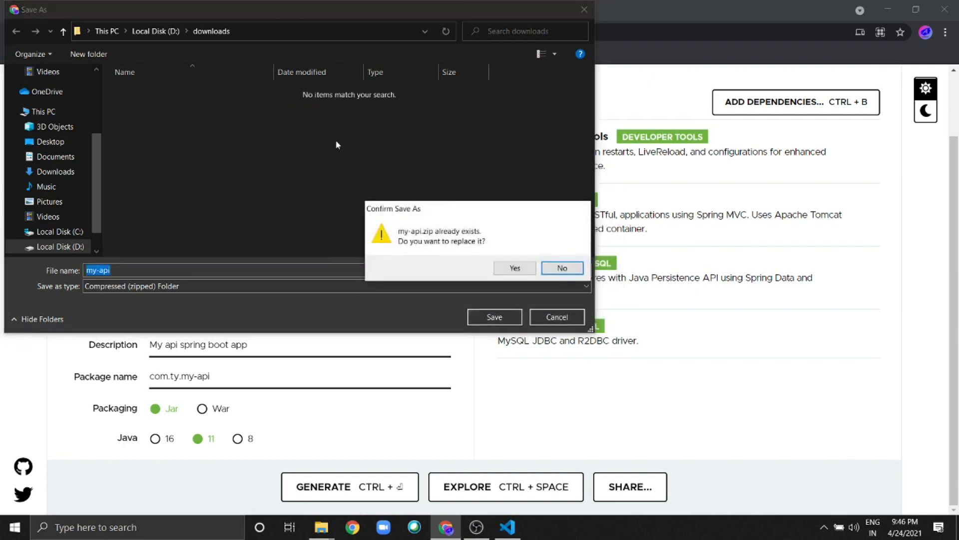
click(514, 267)
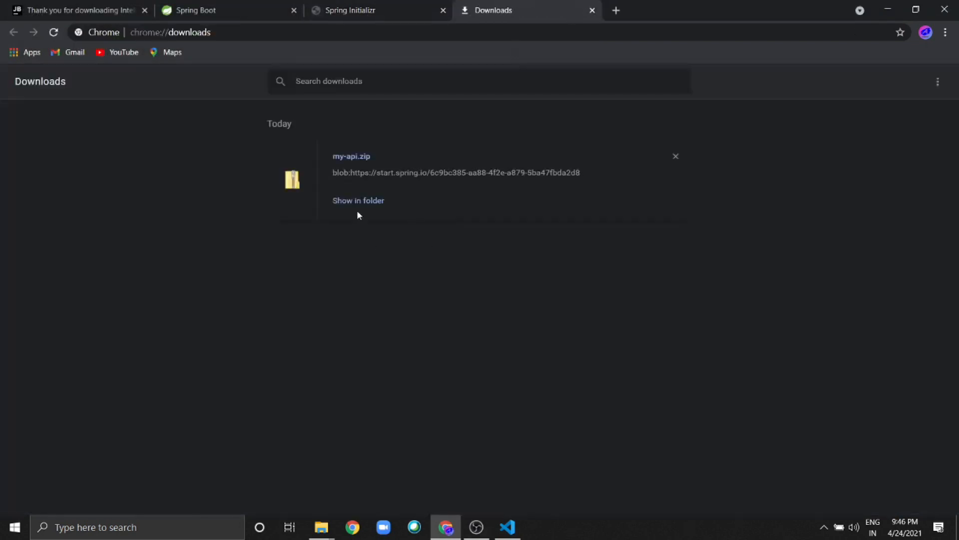
- Show my-api.zip in its downloads folder and copy the archive
click(359, 199)
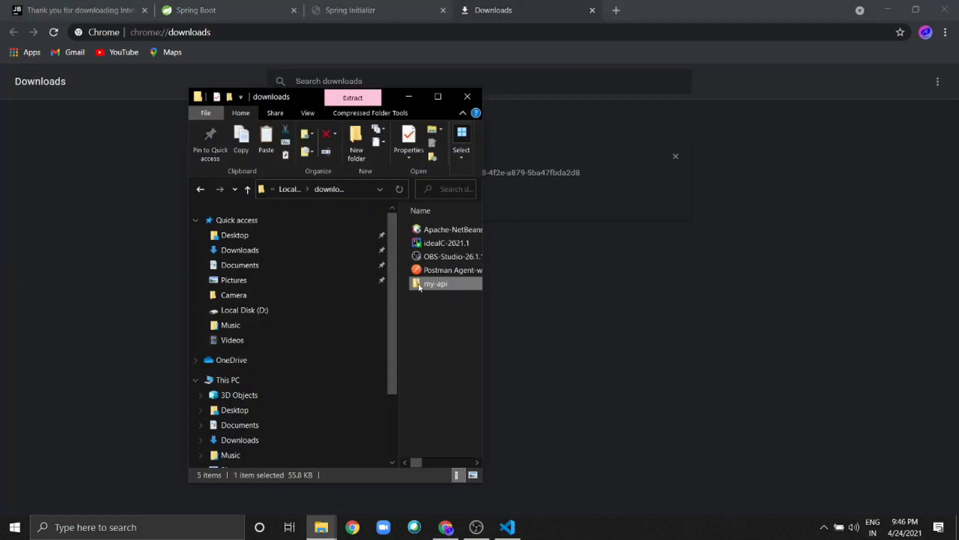
right_click(435, 283)
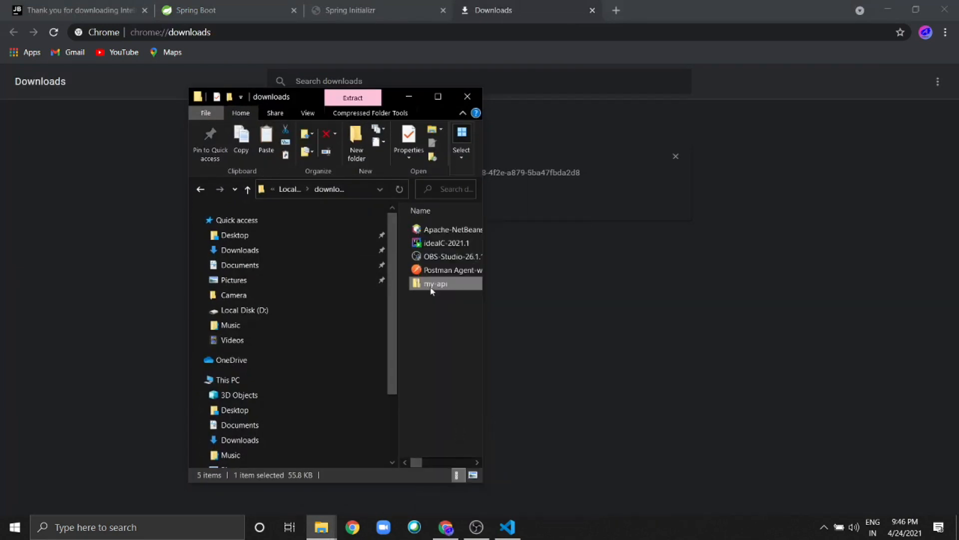
right_click(435, 284)
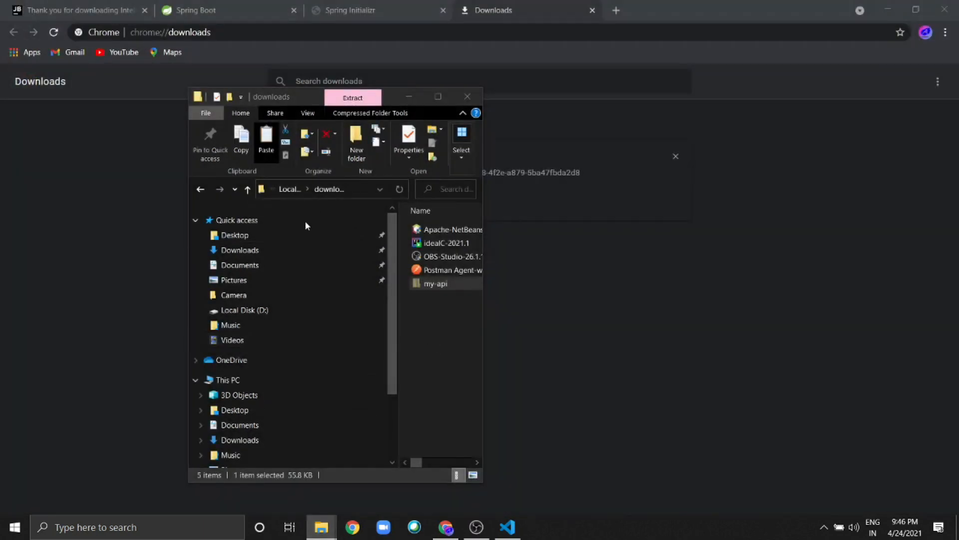
- Create D:\codegym\API-Workspace, paste my-api.zip into it, and open the archive
click(244, 310)
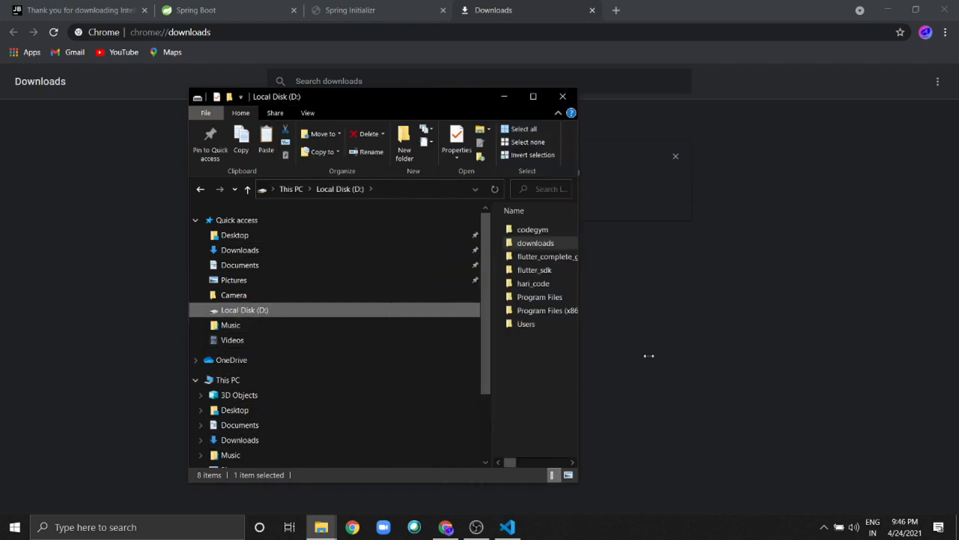
double_click(534, 229)
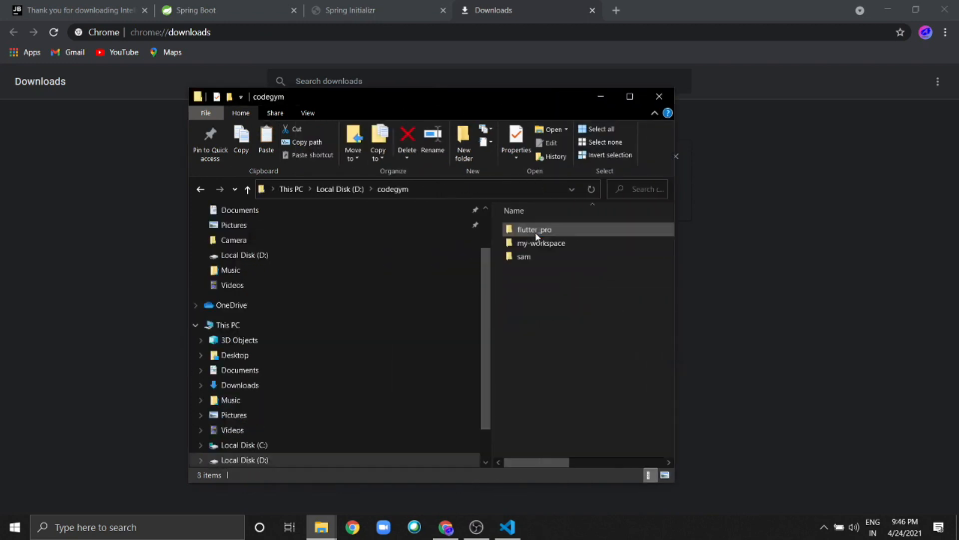
right_click(606, 337)
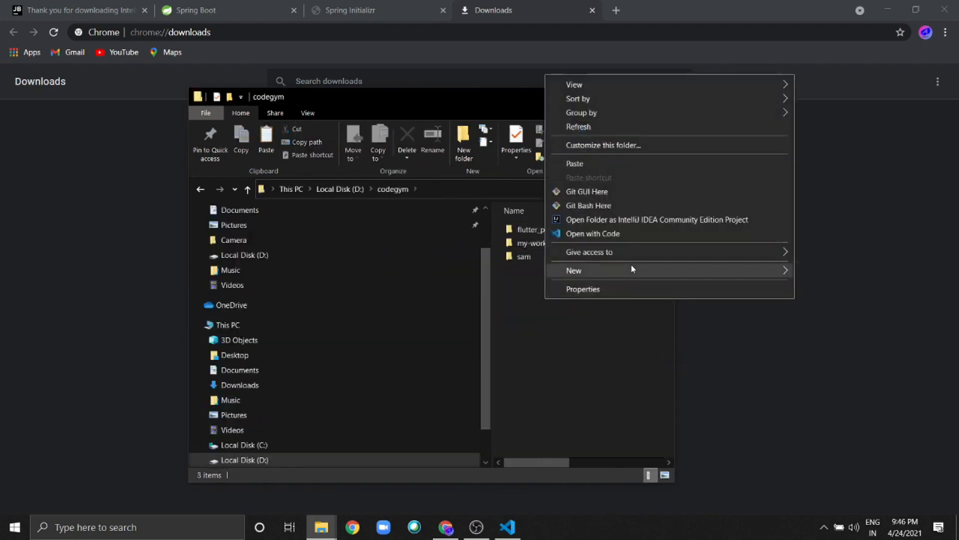
click(574, 270)
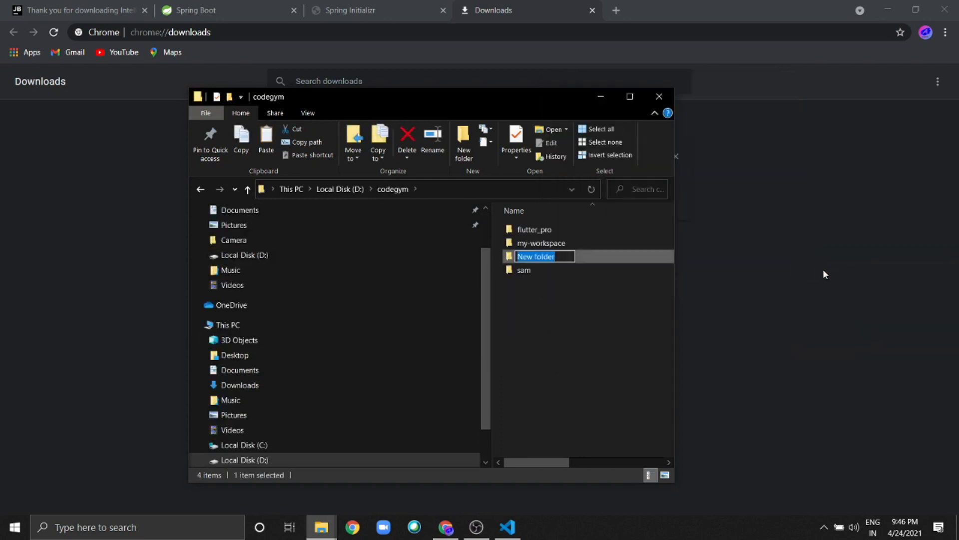
text(API-Workspace)
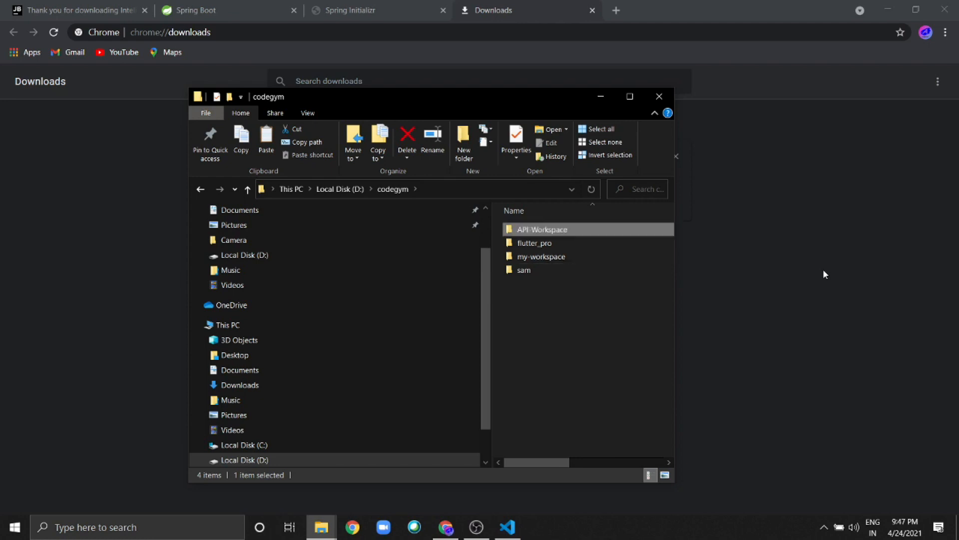
right_click(581, 280)
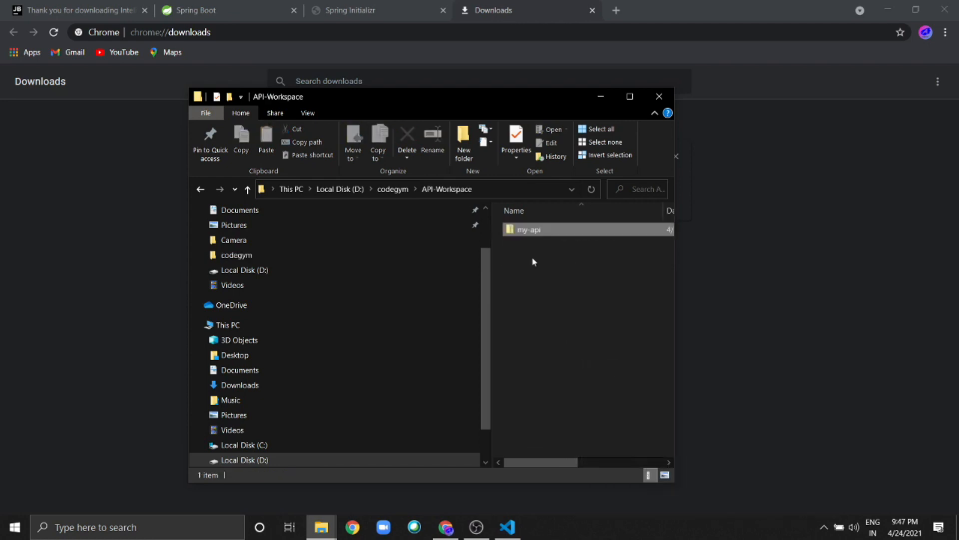
double_click(528, 229)
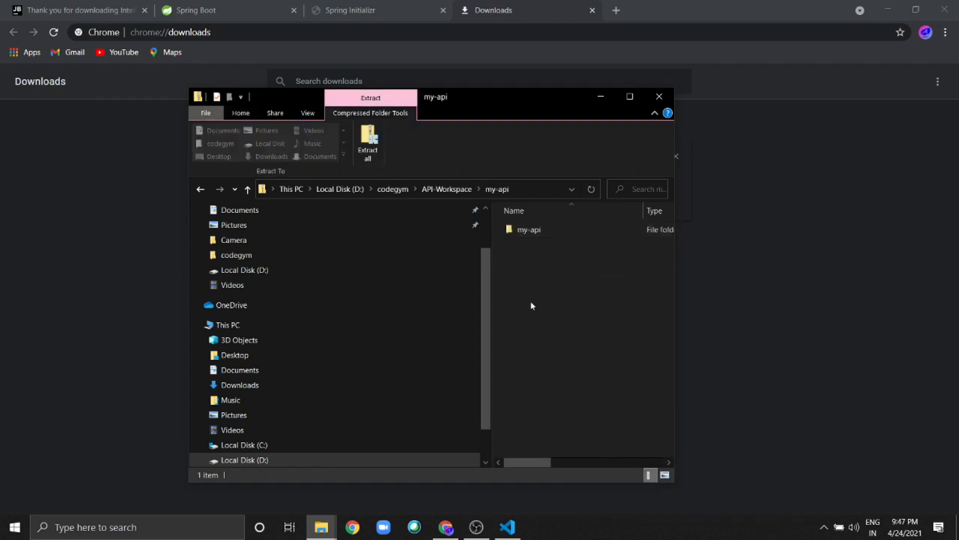
- Extract the archive's contents into API-Workspace\my-api
click(367, 144)
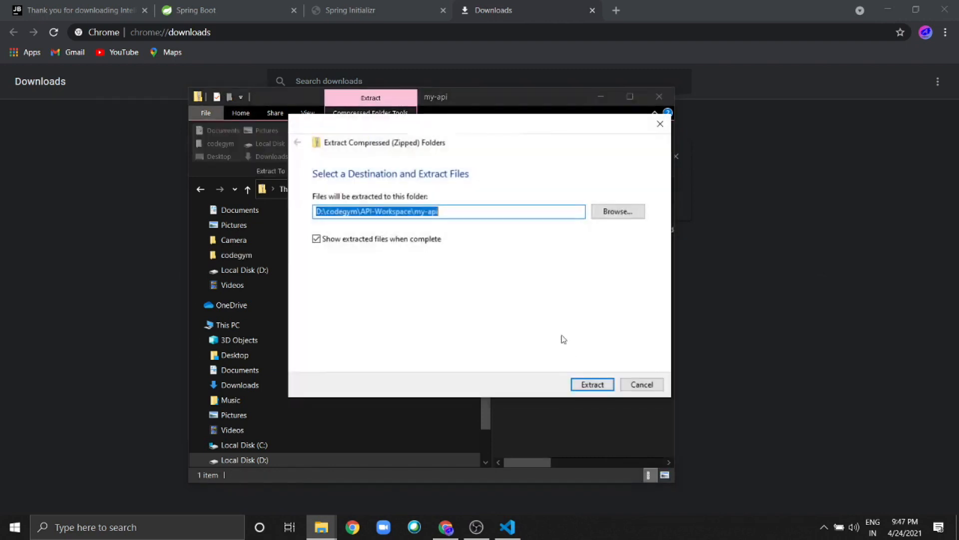
click(591, 384)
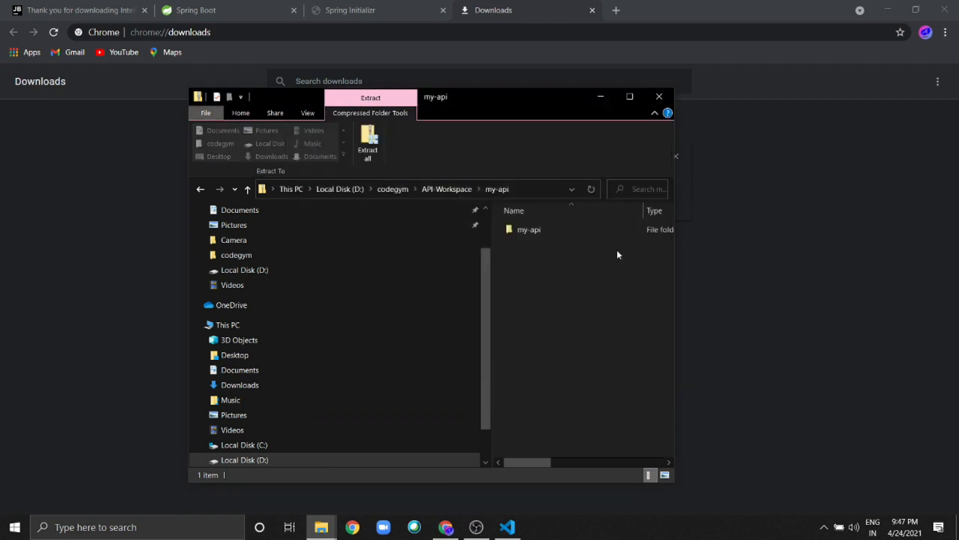
double_click(529, 229)
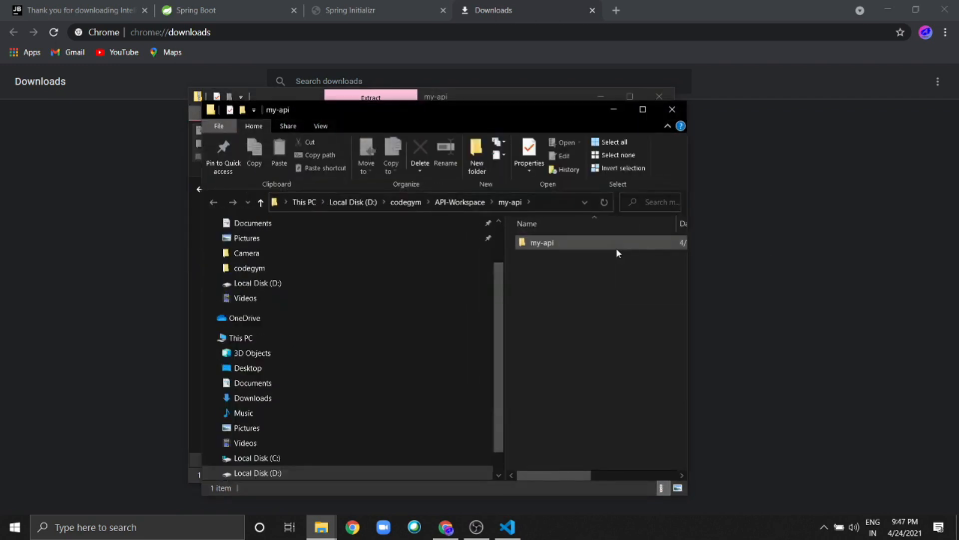
- Delete my-api.zip and open the extracted inner my-api project folder
click(260, 202)
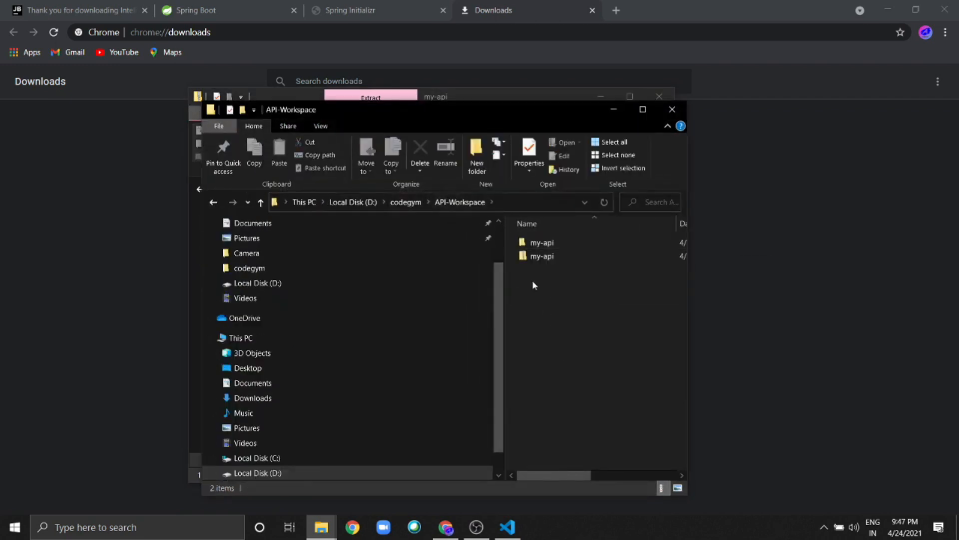
click(542, 256)
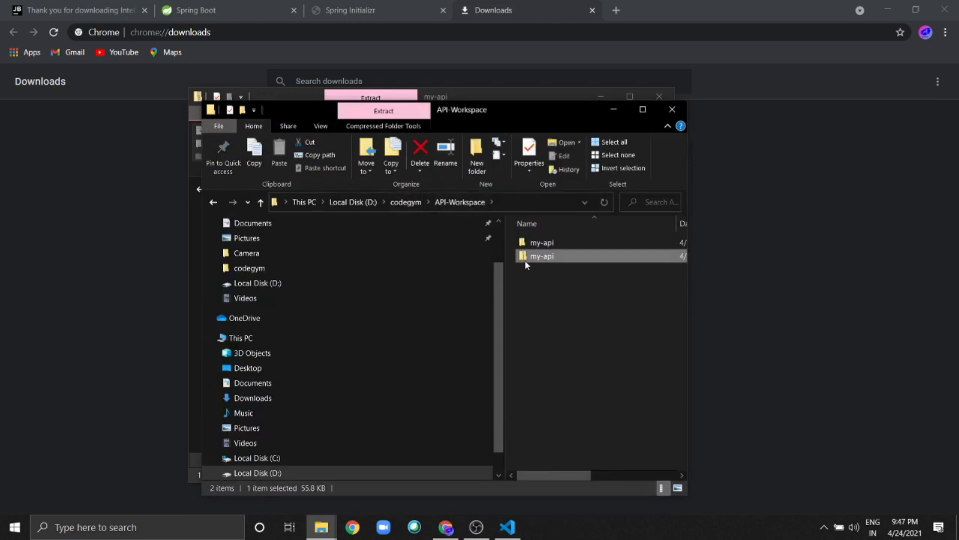
click(420, 150)
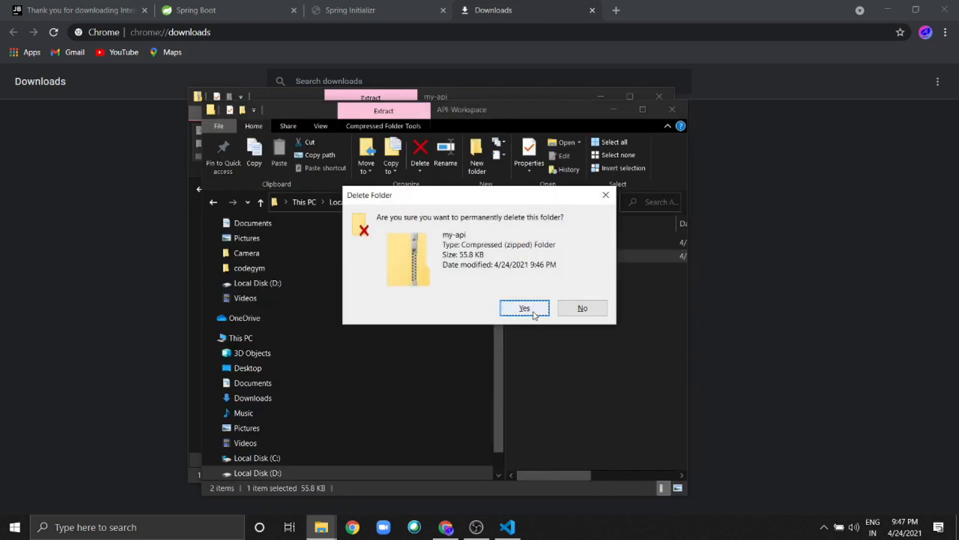
click(523, 307)
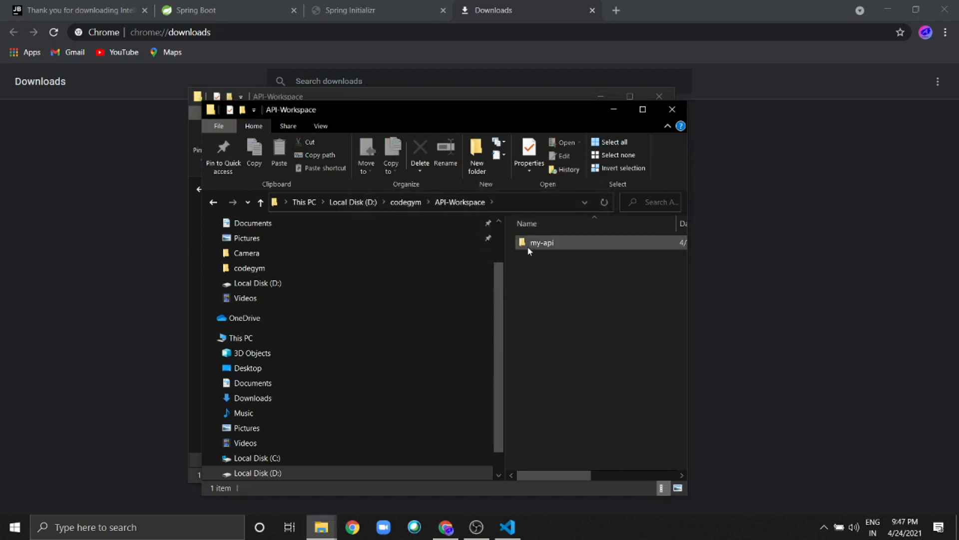
double_click(541, 242)
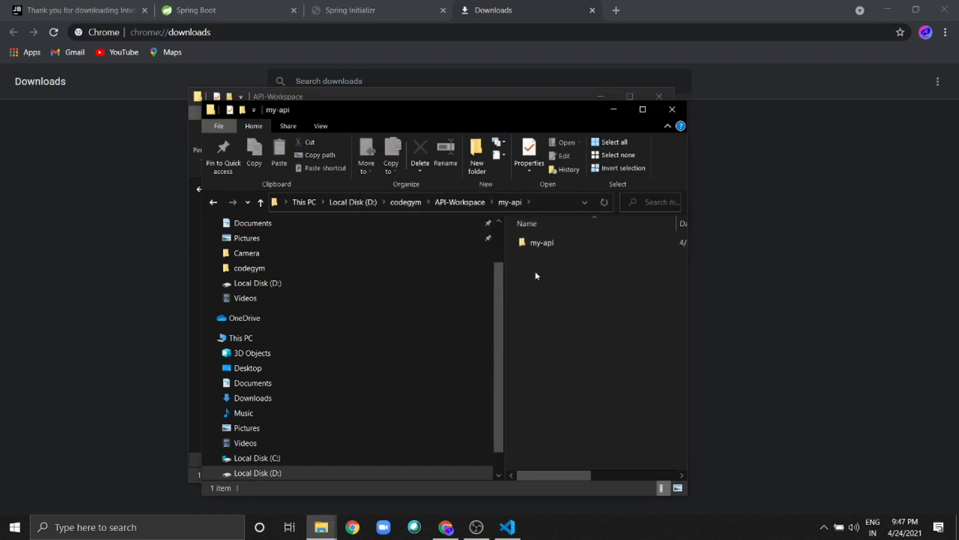
double_click(542, 242)
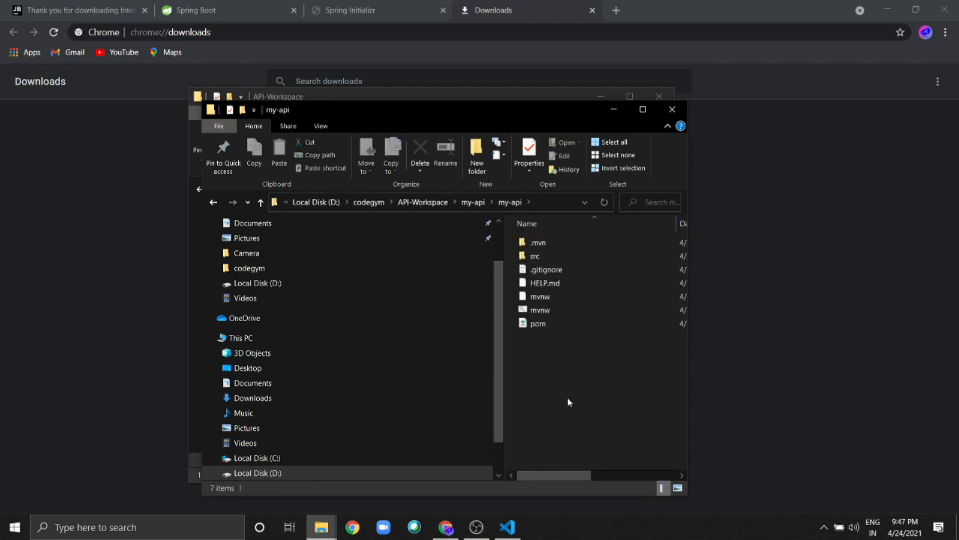
mouse_move(567, 403)
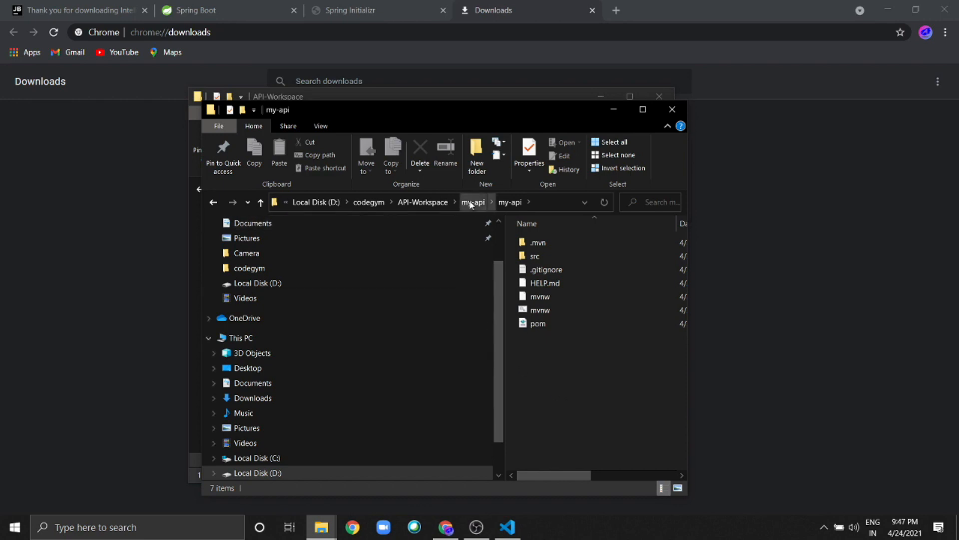
- Open the my-api folder as an IntelliJ IDEA project and trust it
right_click(539, 243)
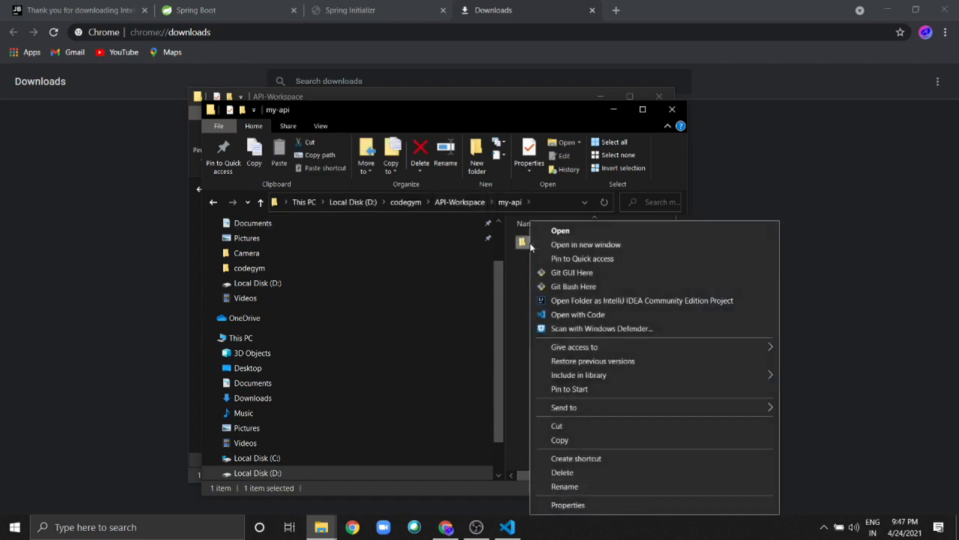
click(641, 300)
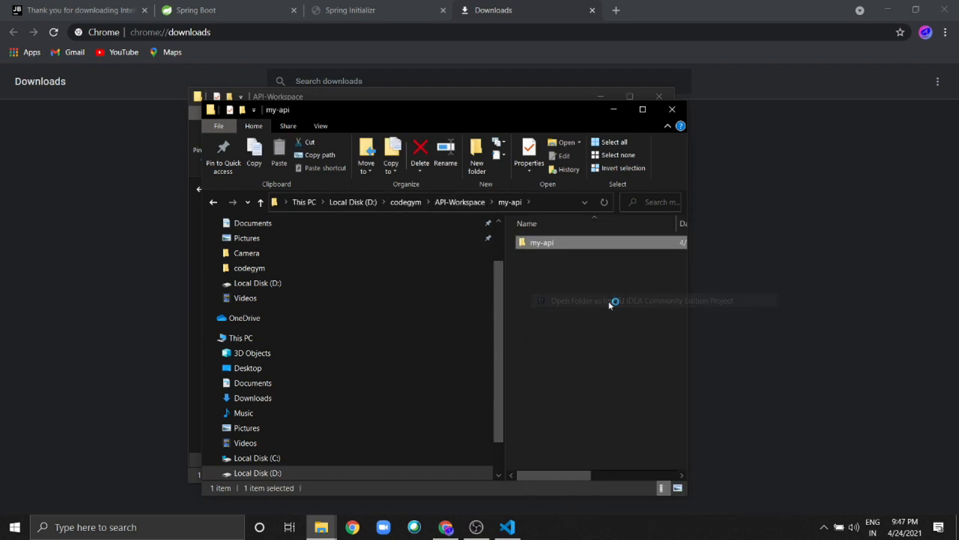
click(611, 300)
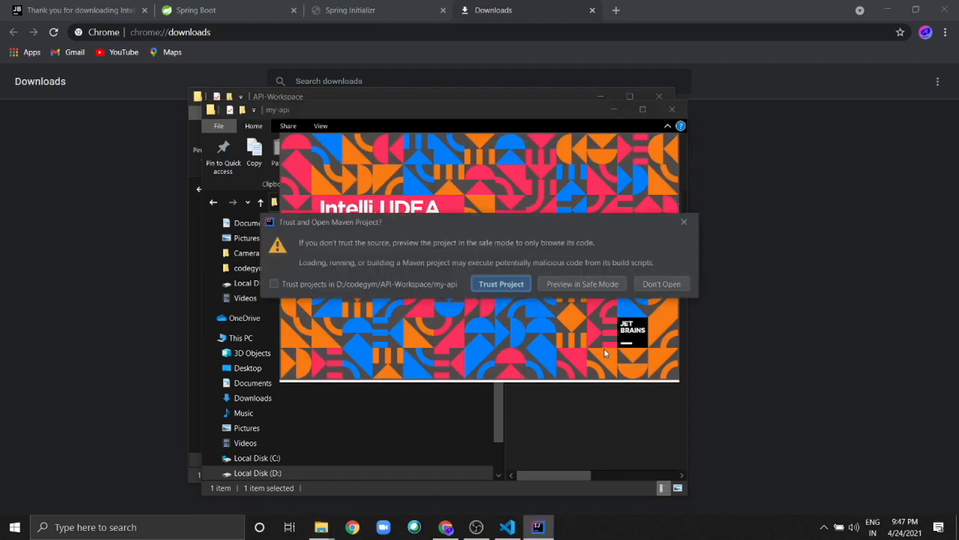
click(501, 283)
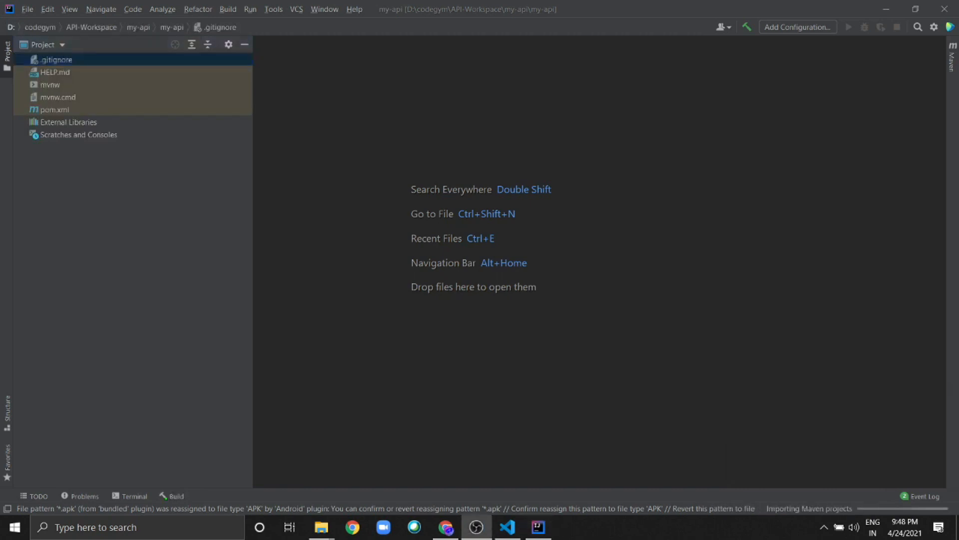
mouse_move(24, 121)
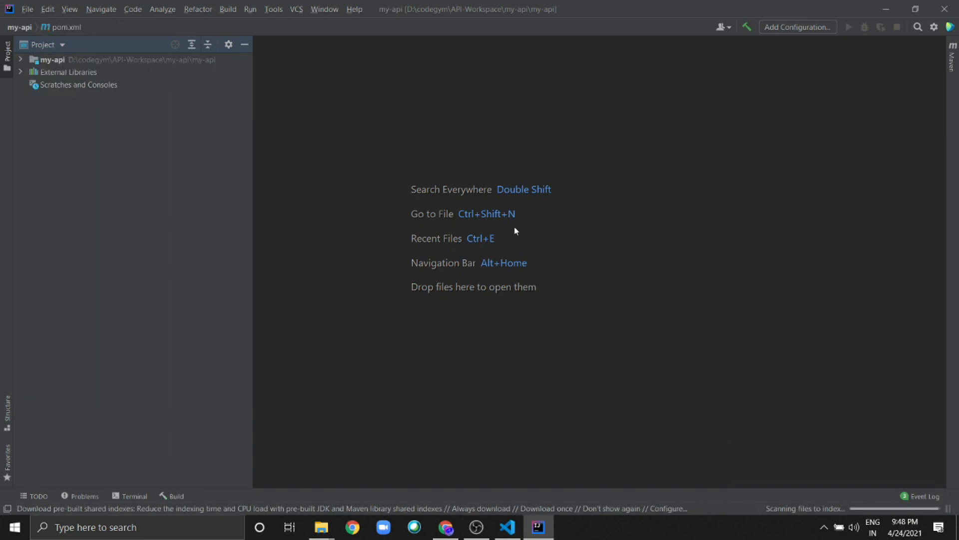
- Expand my-api, review pom.xml's four dependencies, and expand src
click(20, 60)
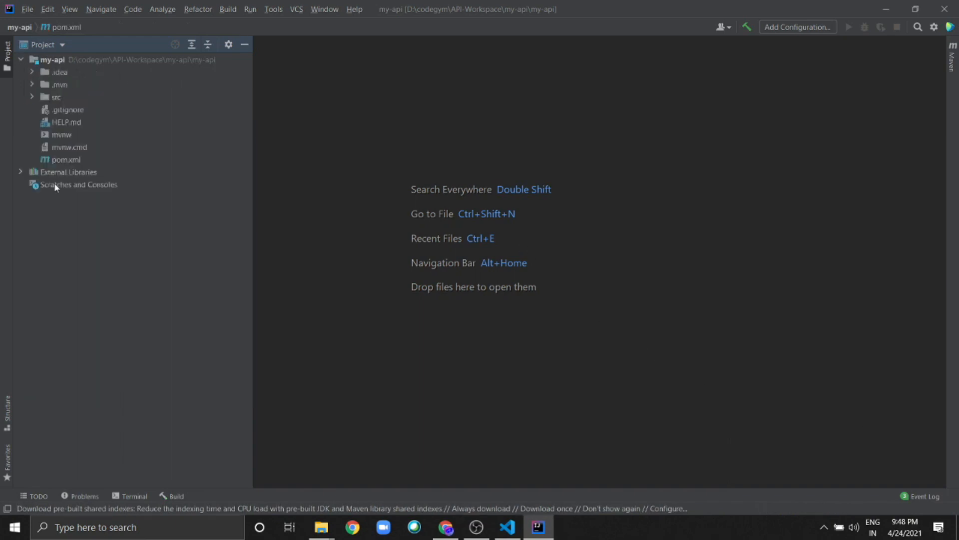
double_click(62, 159)
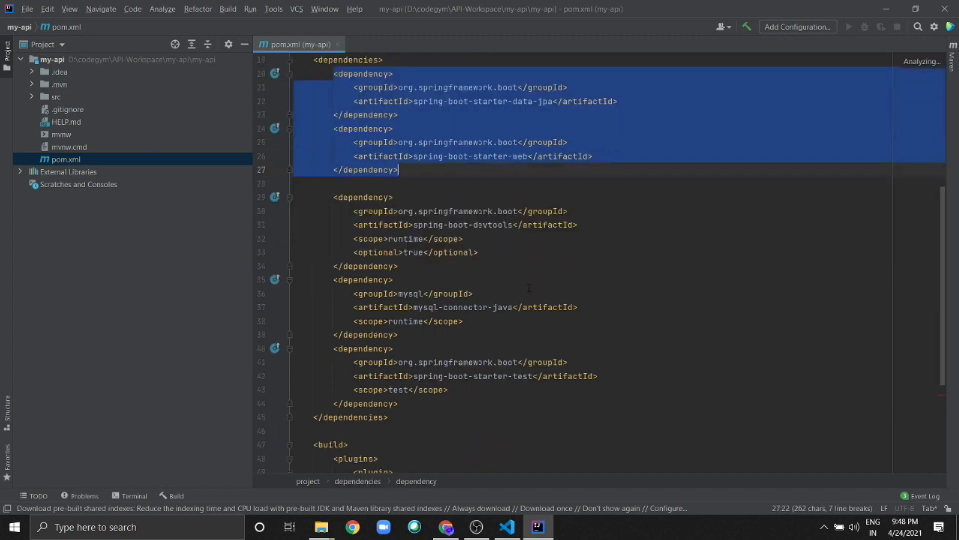
scroll(down, 3)
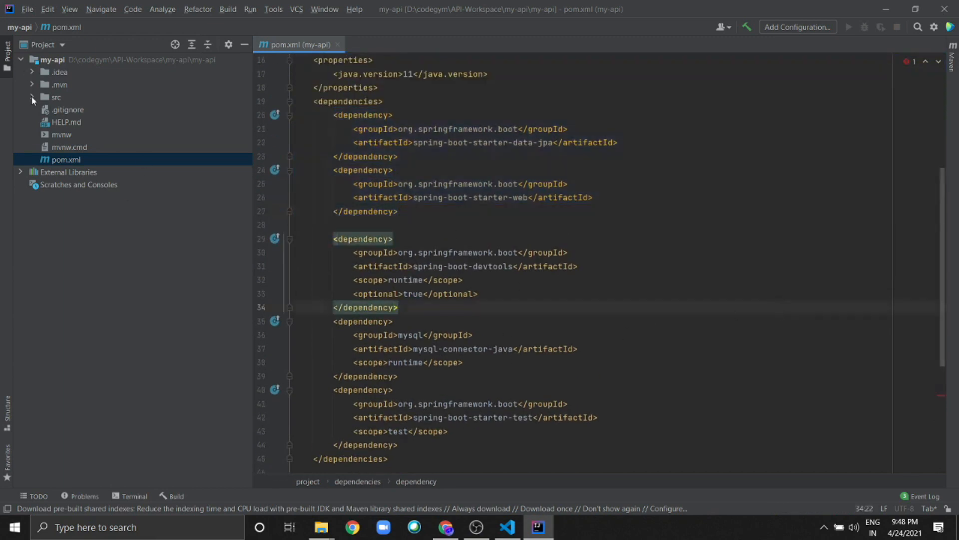
click(32, 97)
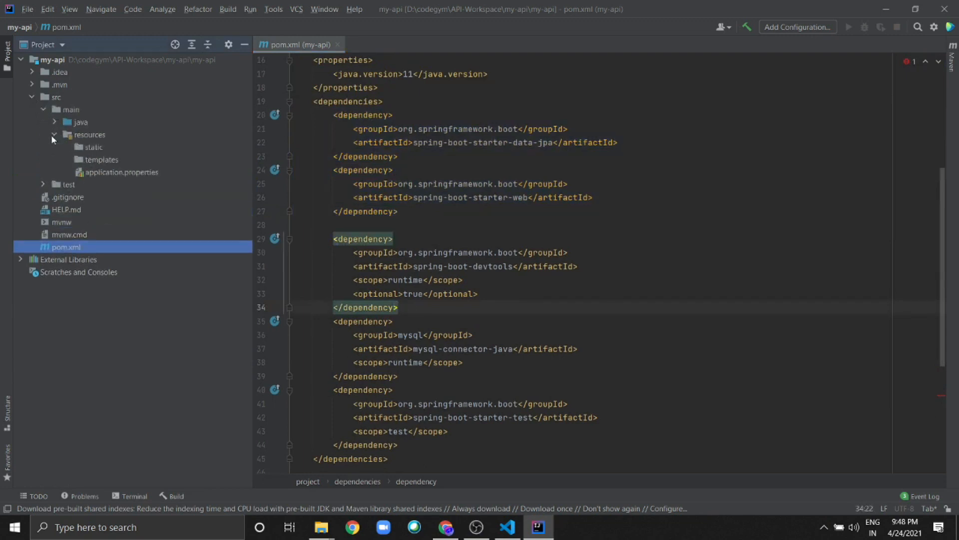
- Open application.properties and MyApiApplication, then run main(), which fails without a DataSource URL
double_click(122, 172)
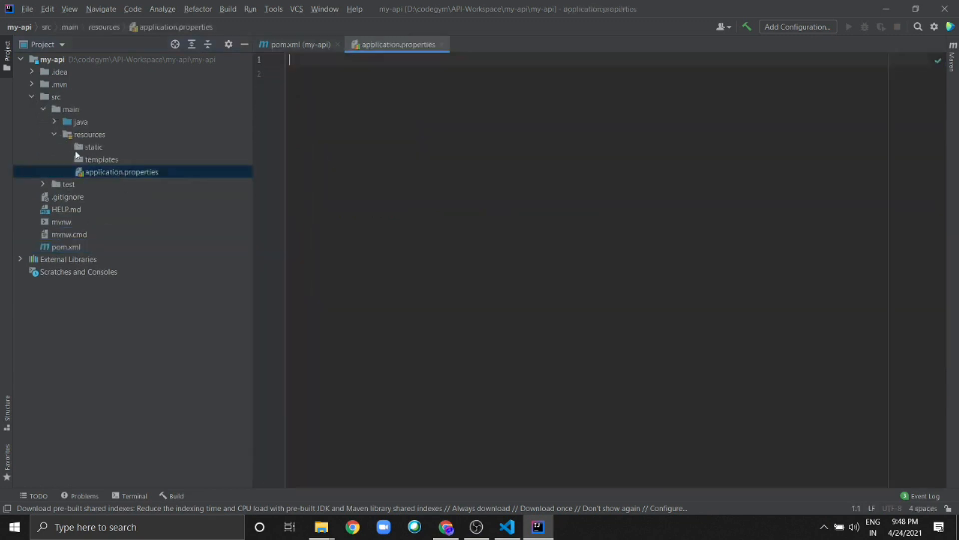
click(80, 122)
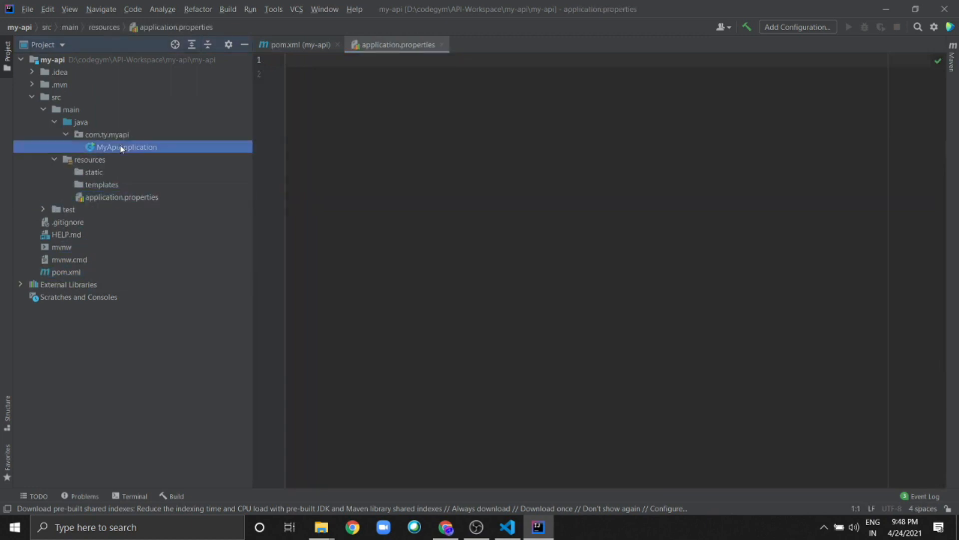
double_click(126, 147)
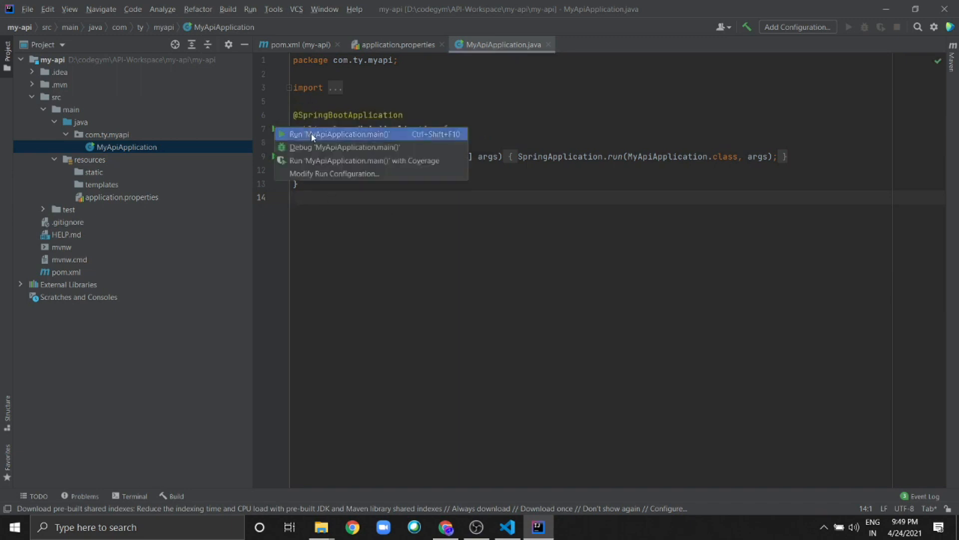
click(339, 134)
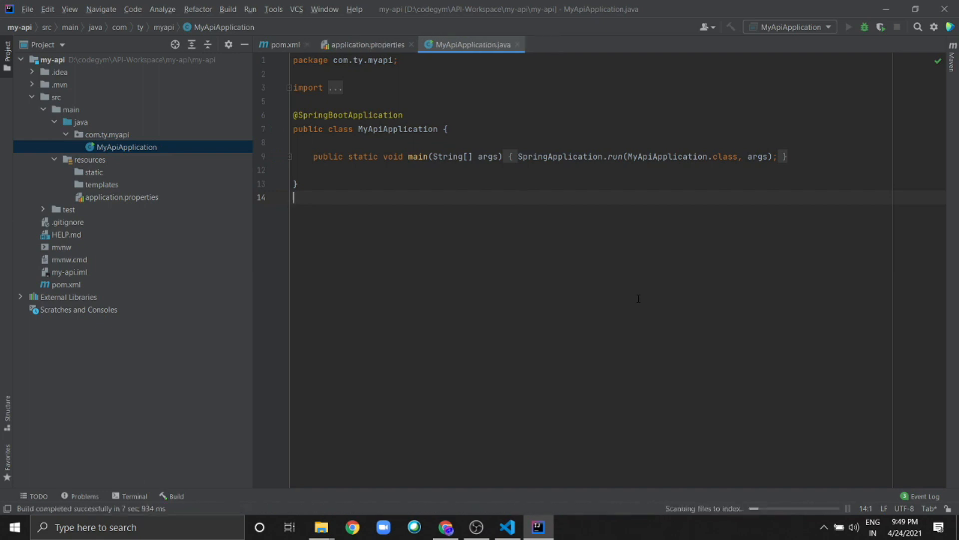
click(848, 27)
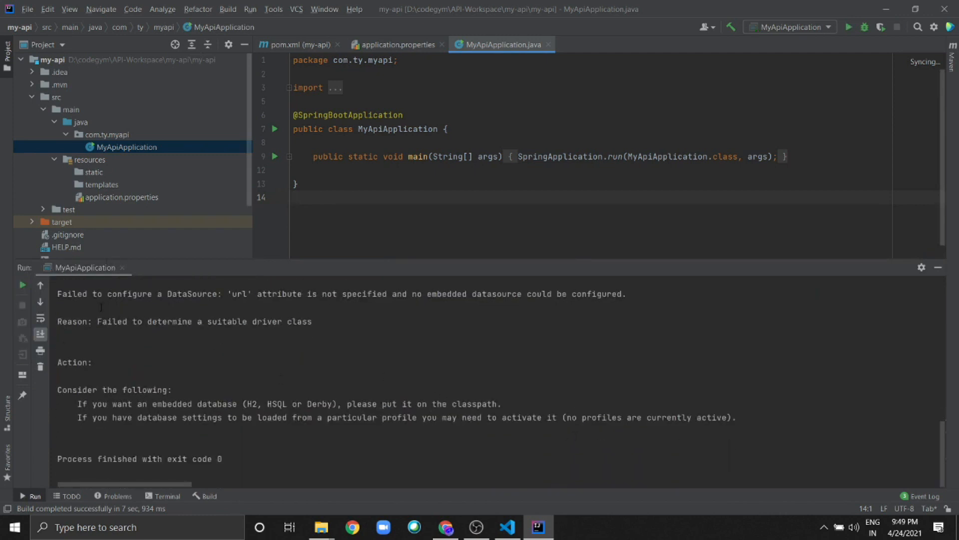
- Select the spring-boot-starter-data-jpa dependency block in pom.xml for commenting out
scroll(up, 3)
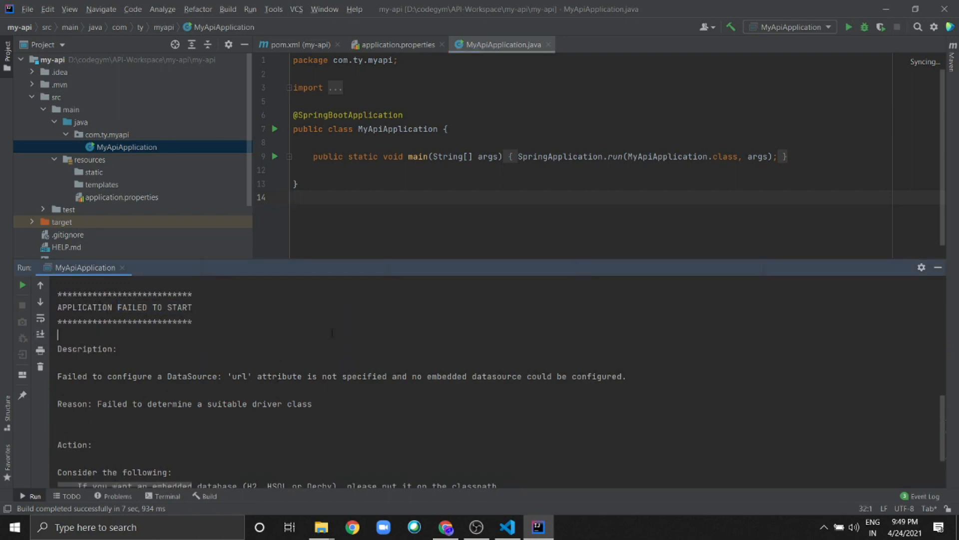
drag(107, 376, 282, 376)
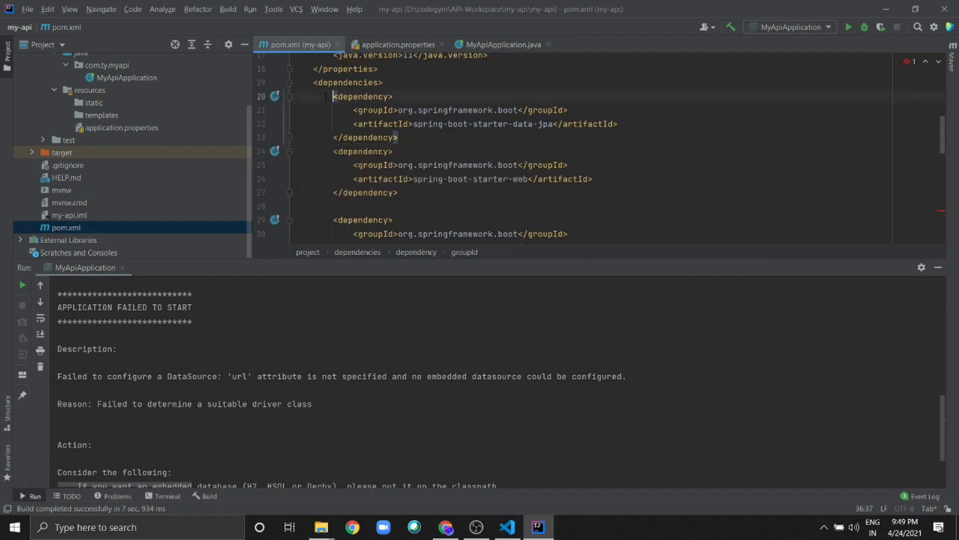
drag(333, 96, 398, 136)
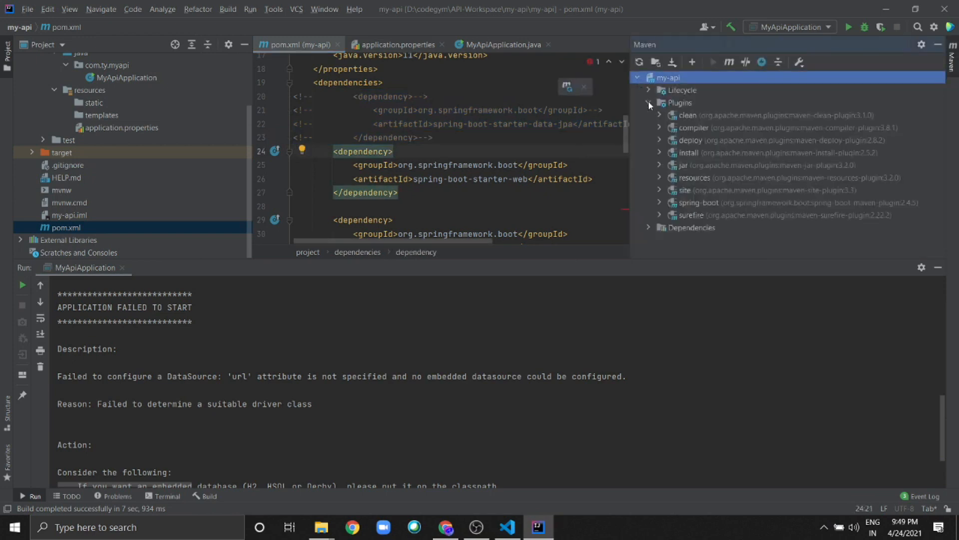
- Run the Maven compiler:compile goal and hide the Maven panel
click(661, 128)
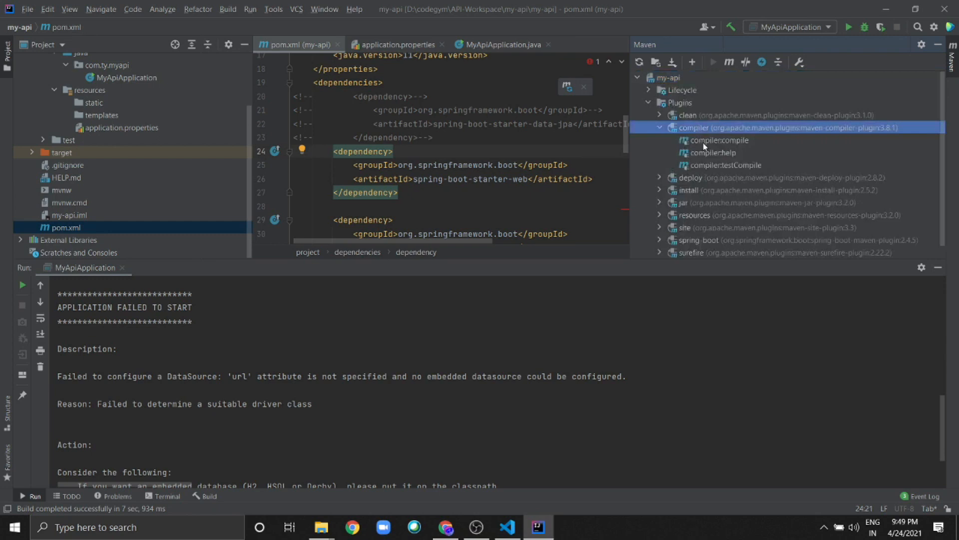
double_click(712, 140)
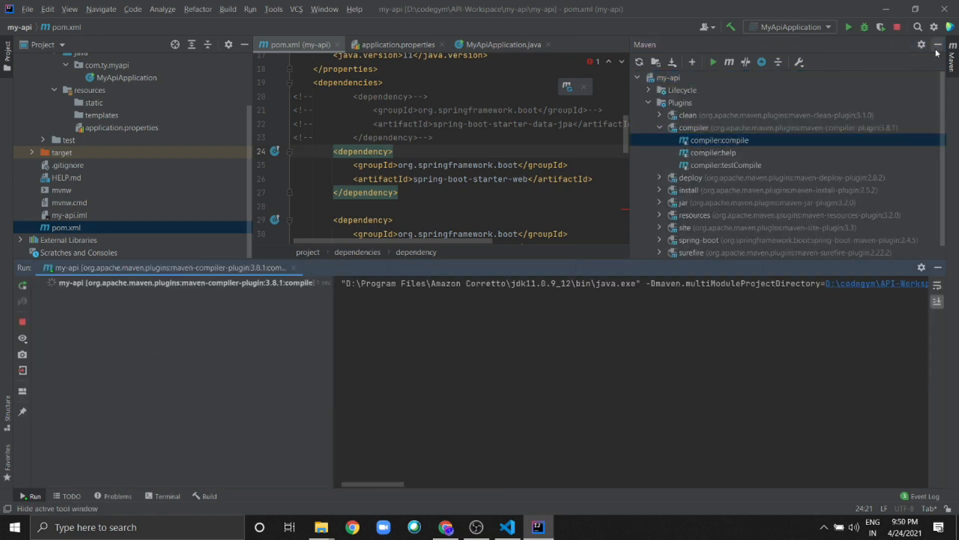
click(937, 44)
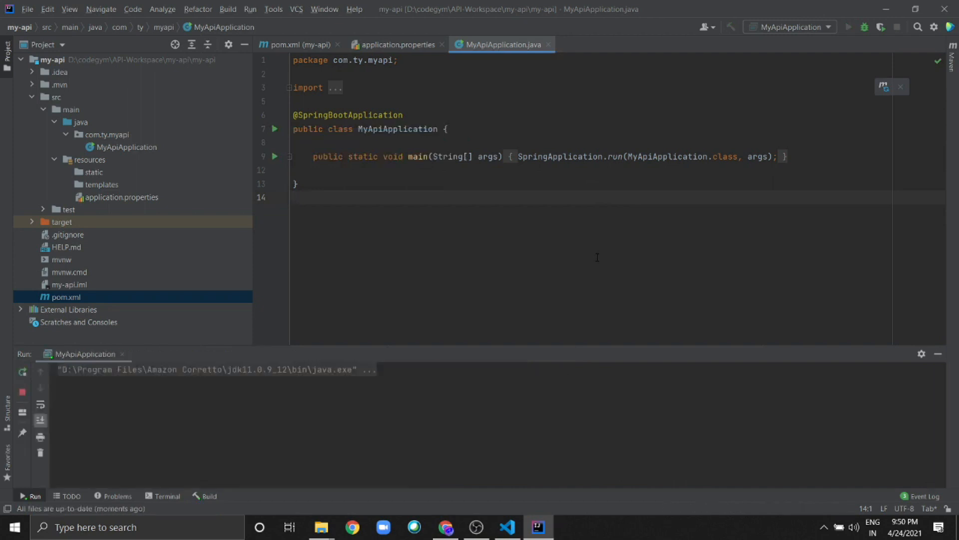
- Rerun MyApiApplication, which still fails on the DataSource url, then reopen the Maven panel
click(294, 197)
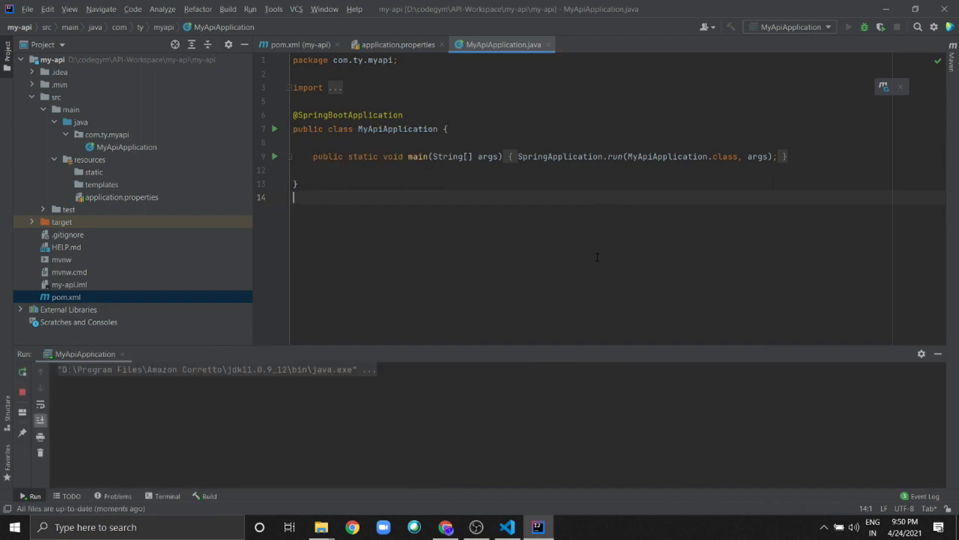
click(849, 27)
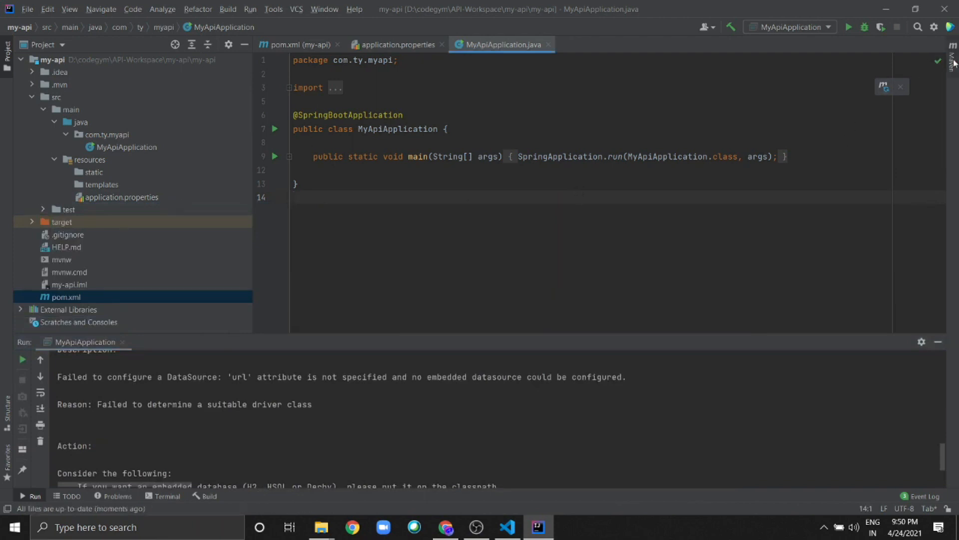
click(952, 46)
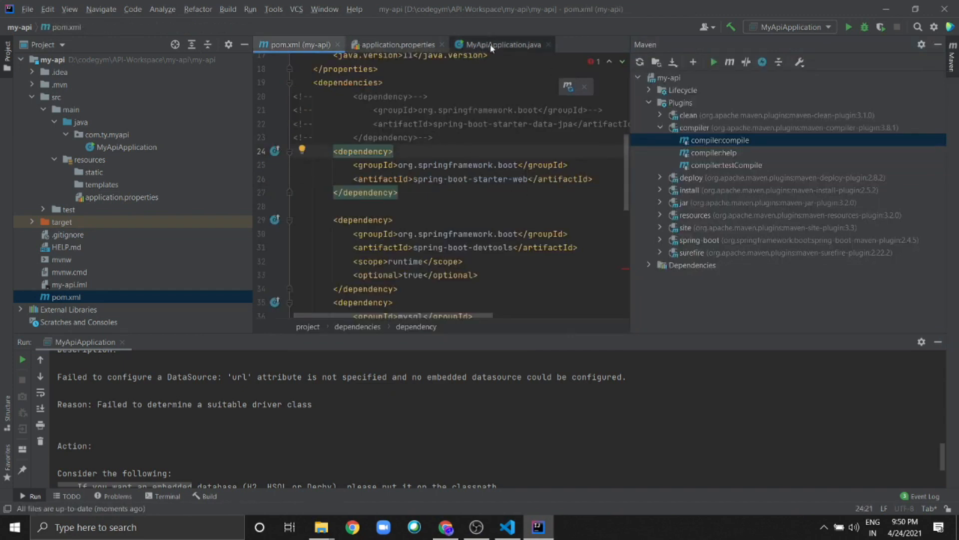
- Switch to the MyApiApplication source and run compiler:compile again
click(501, 44)
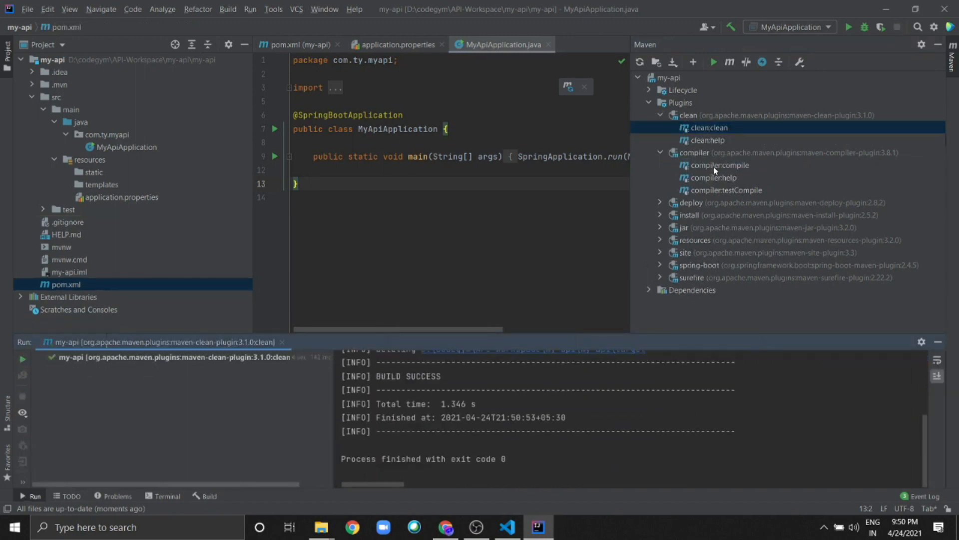
double_click(720, 166)
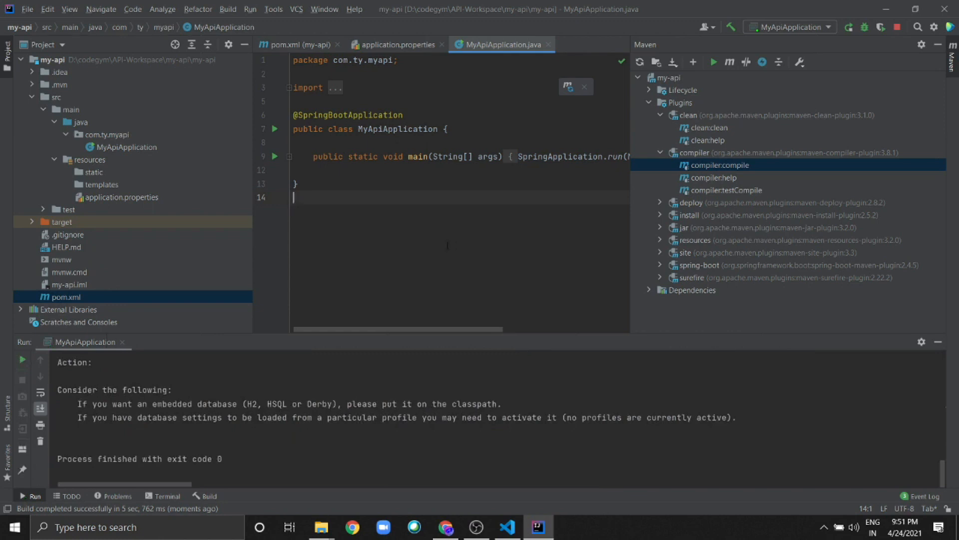
- Comment out the JPA starter in pom.xml and confirm Tomcat started on port 8080
click(713, 62)
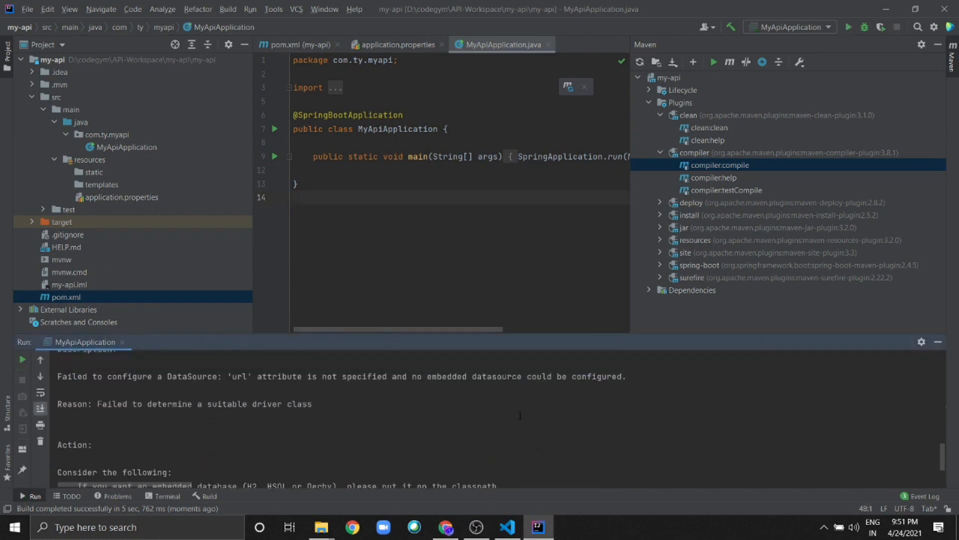
click(297, 44)
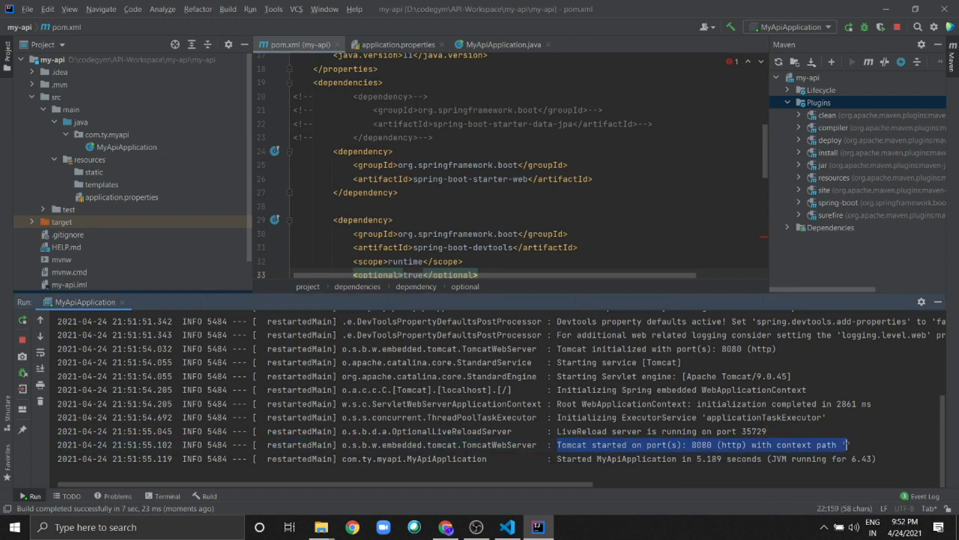
click(600, 458)
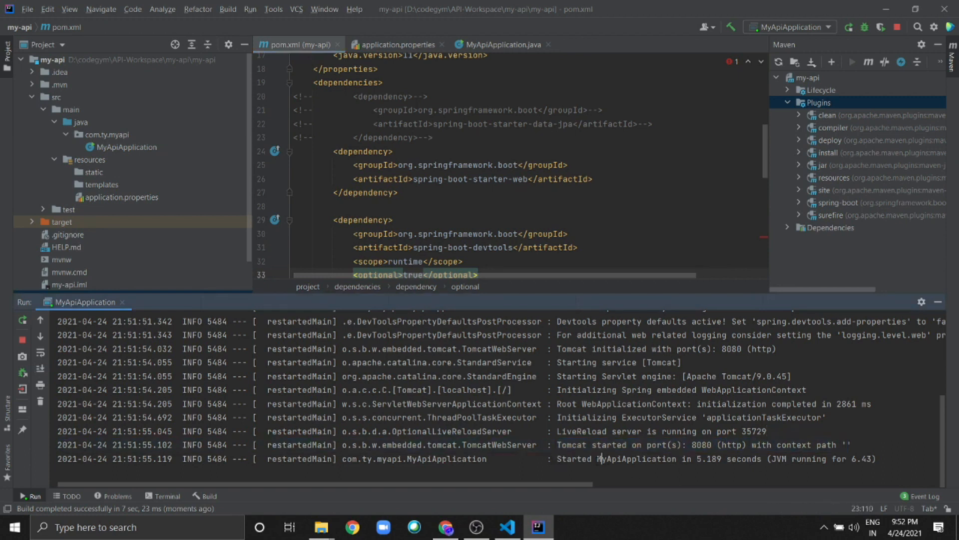
double_click(616, 458)
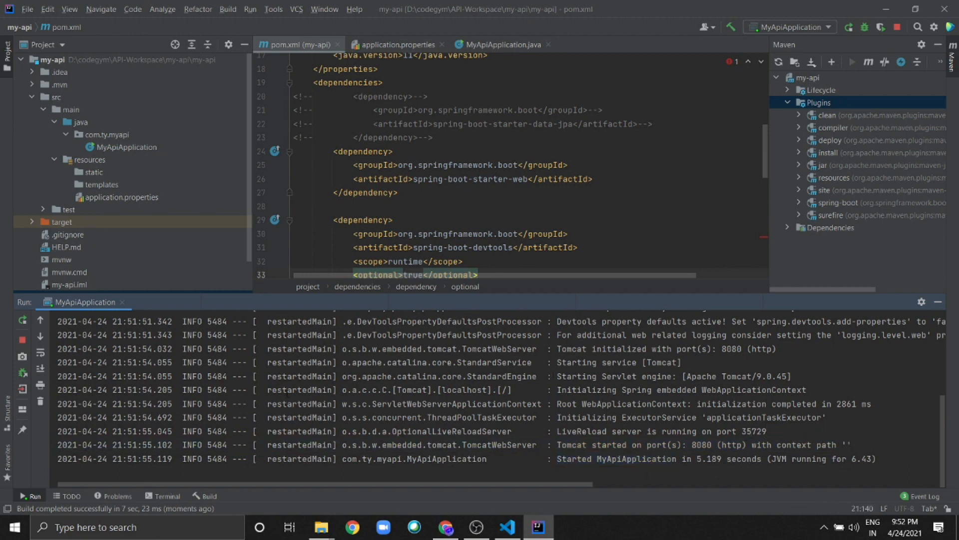
click(446, 527)
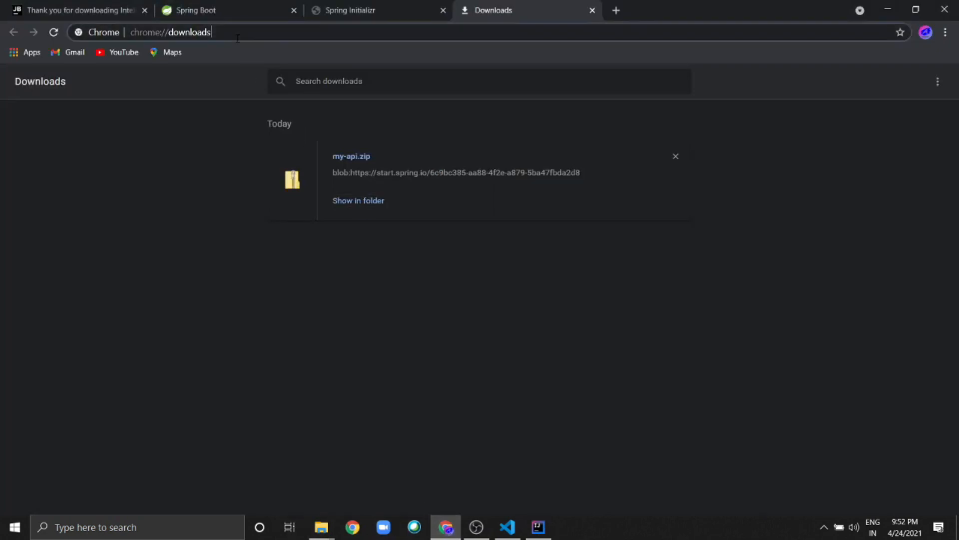
- Replace the Chrome address with localhost:8080 and load it
triple_click(170, 32)
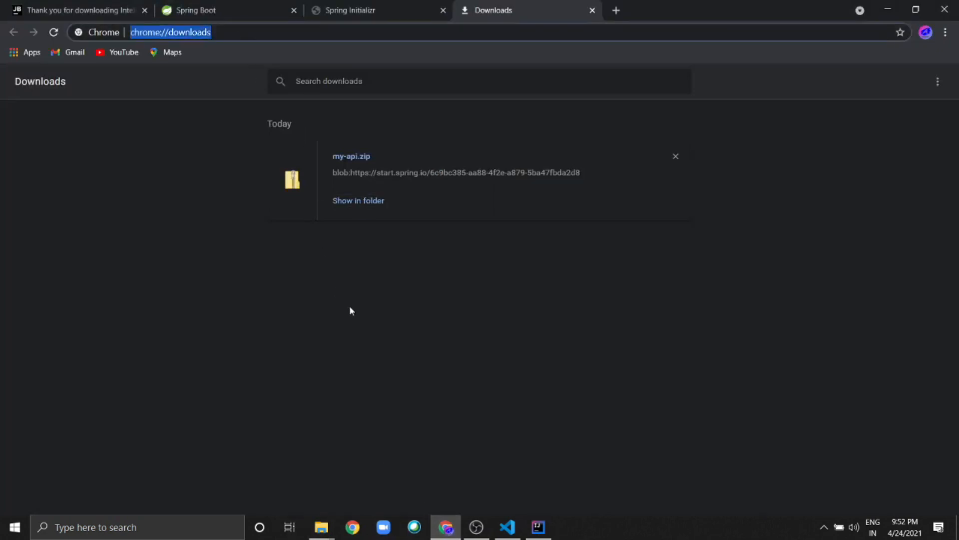
text(localhost:8080)
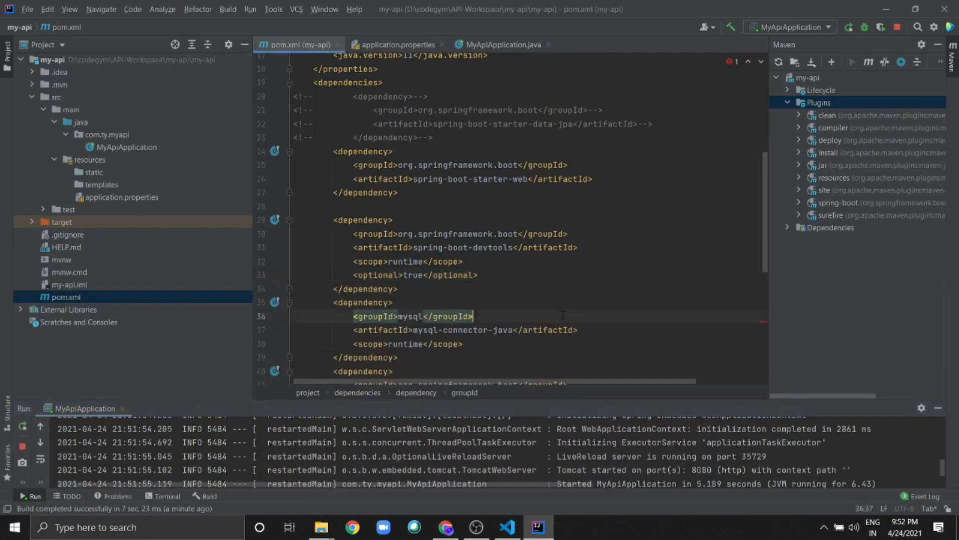
- Create the com.ty.myapi.controller package under com.ty.myapi
click(110, 135)
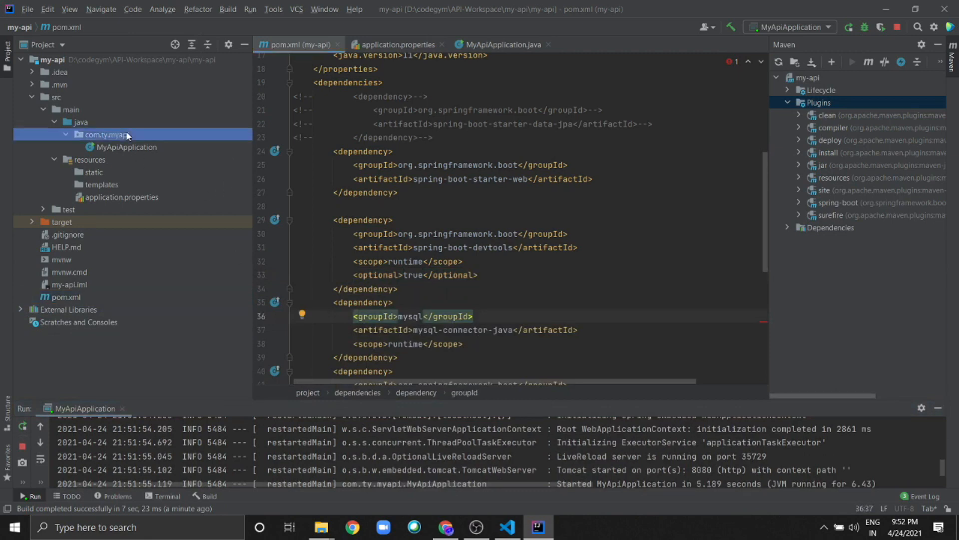
right_click(107, 134)
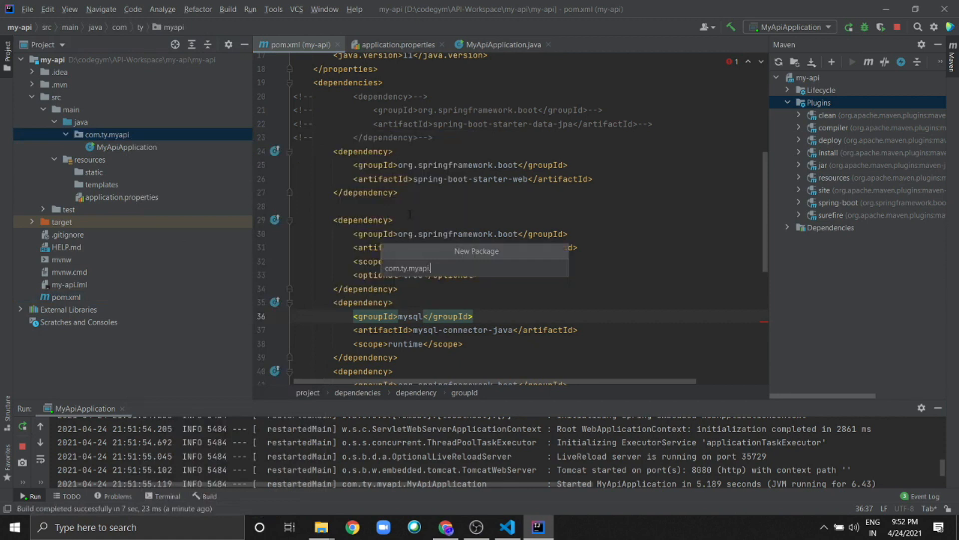
text(c)
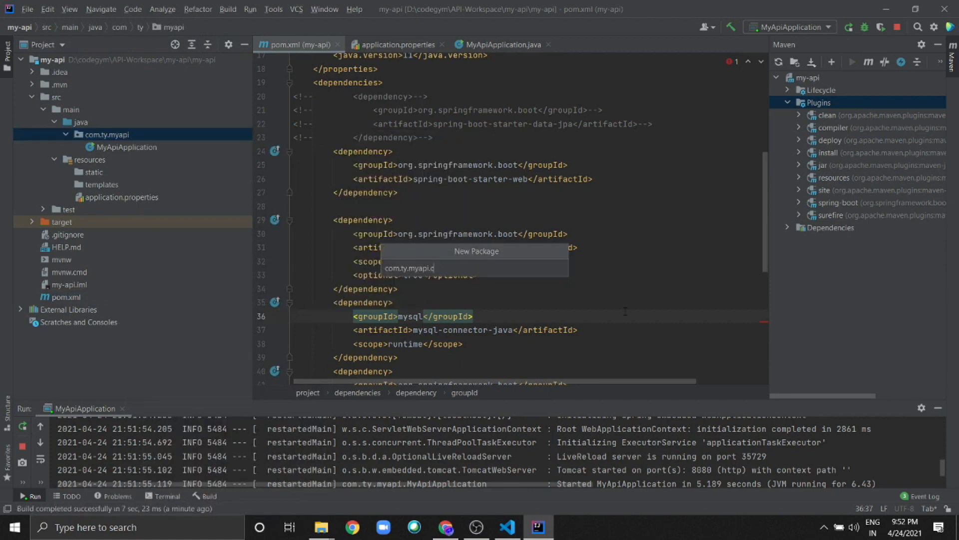
text(contro)
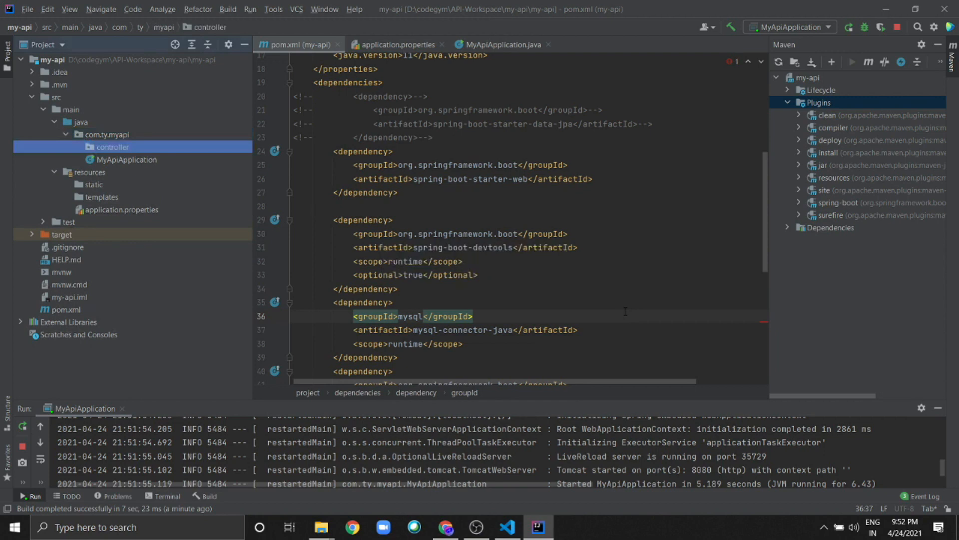
- Add a new Java class named HelloMyContoller to the controller package
right_click(111, 147)
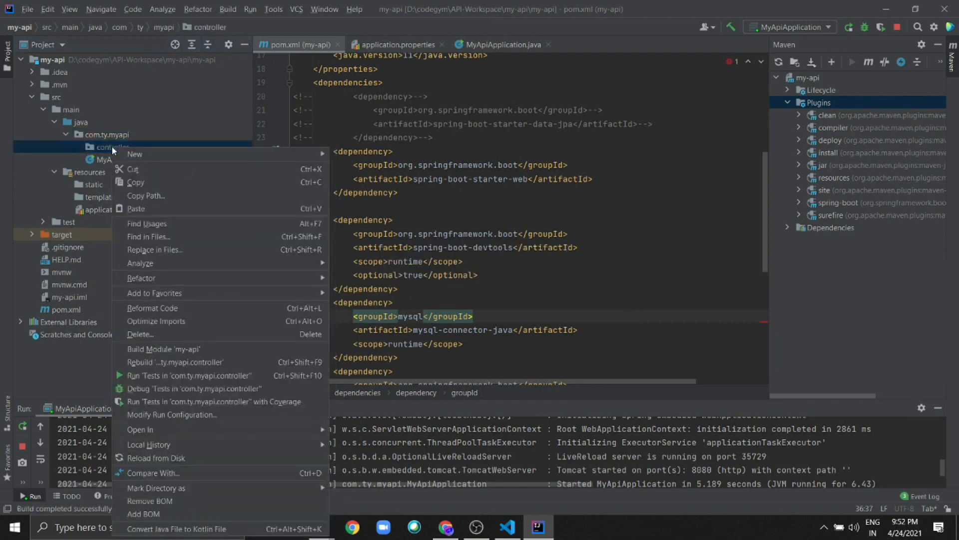
click(134, 153)
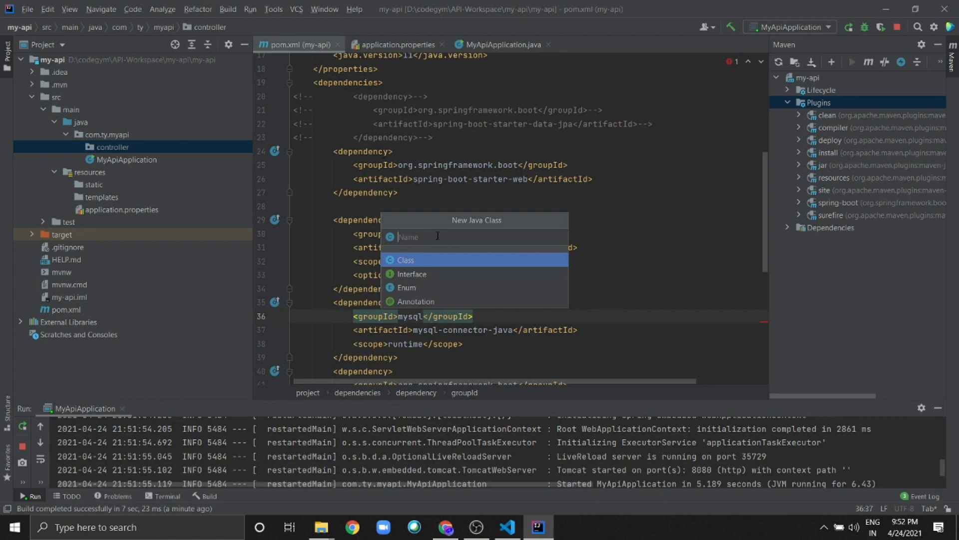
text(Hello)
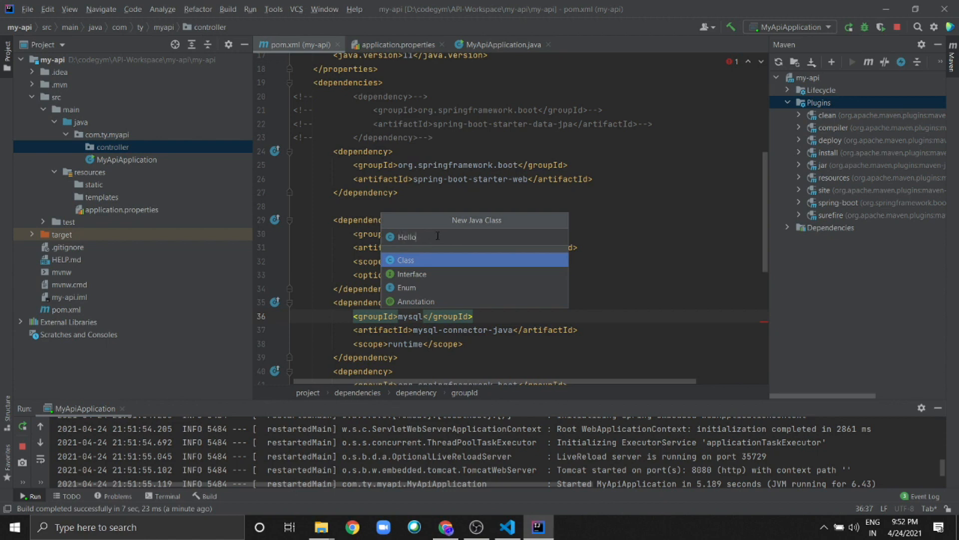
text(MyCo)
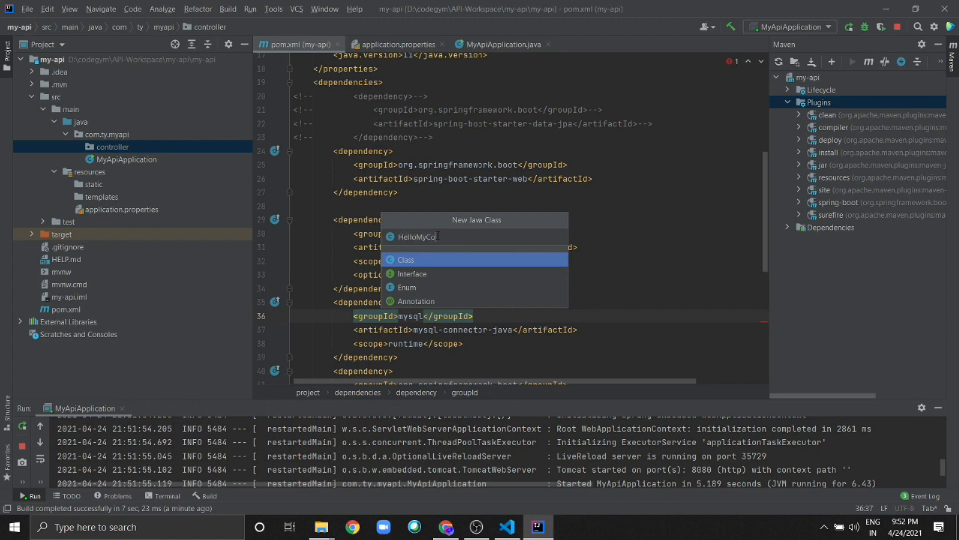
text(ntroller)
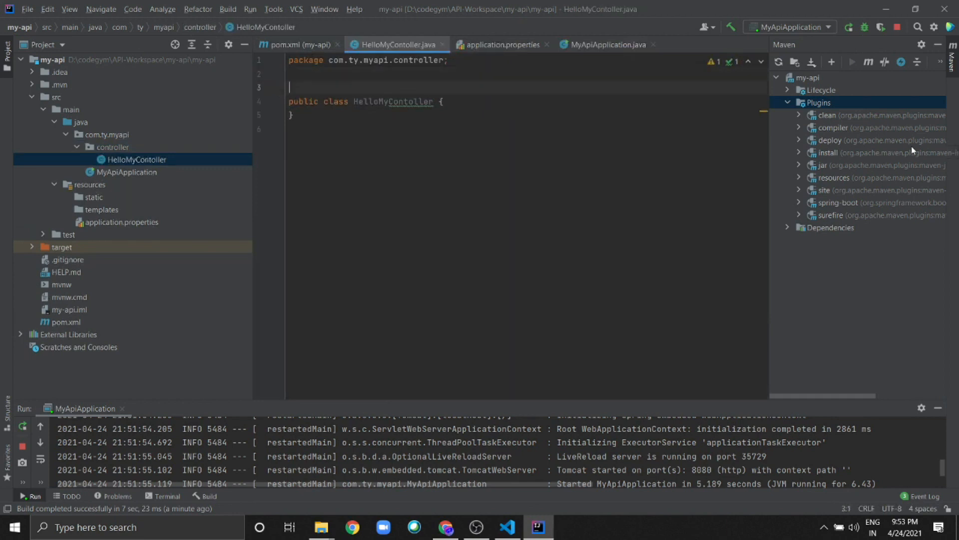
text(@)
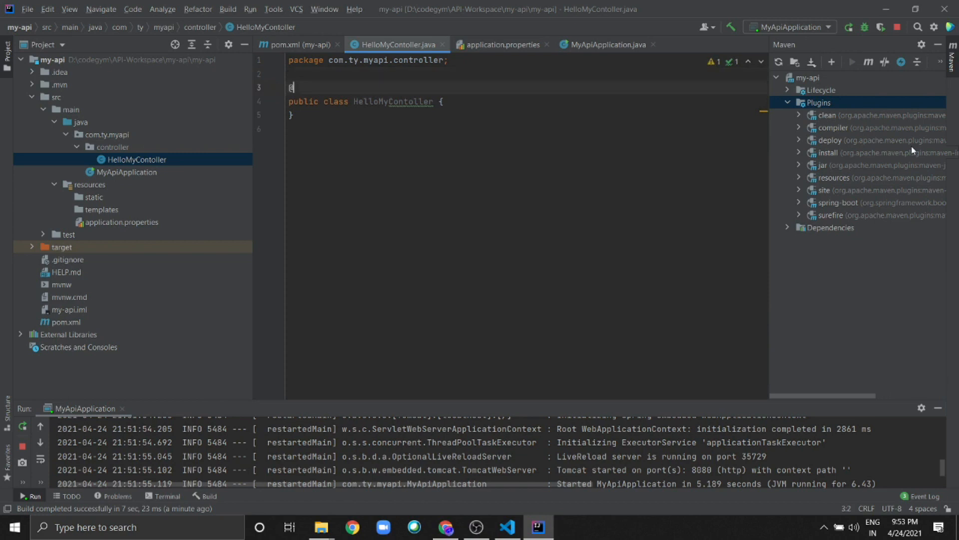
text(@)
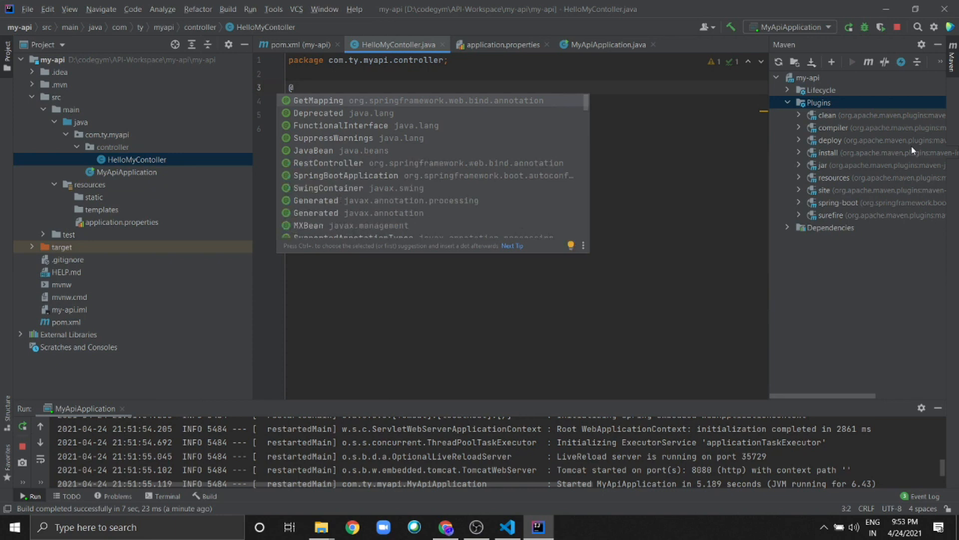
text(RestController)
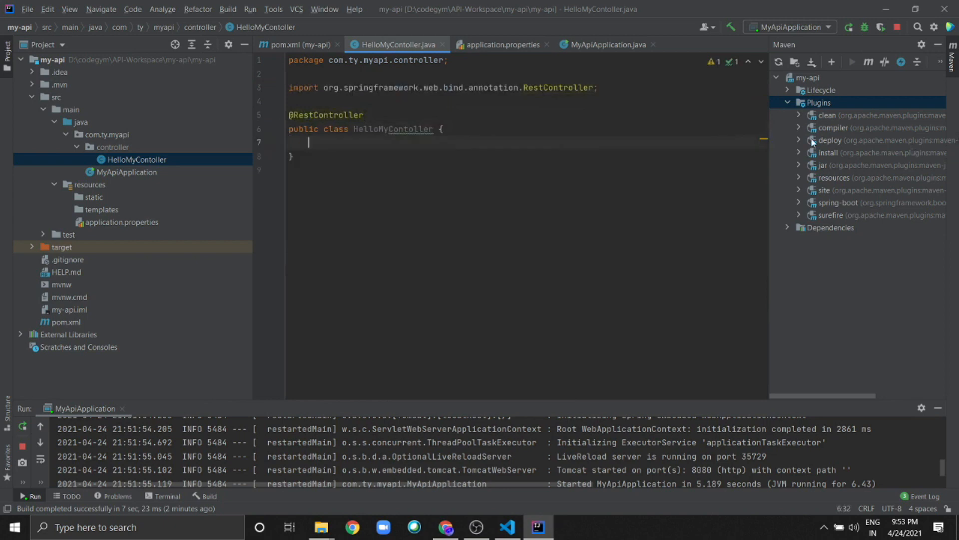
text(public)
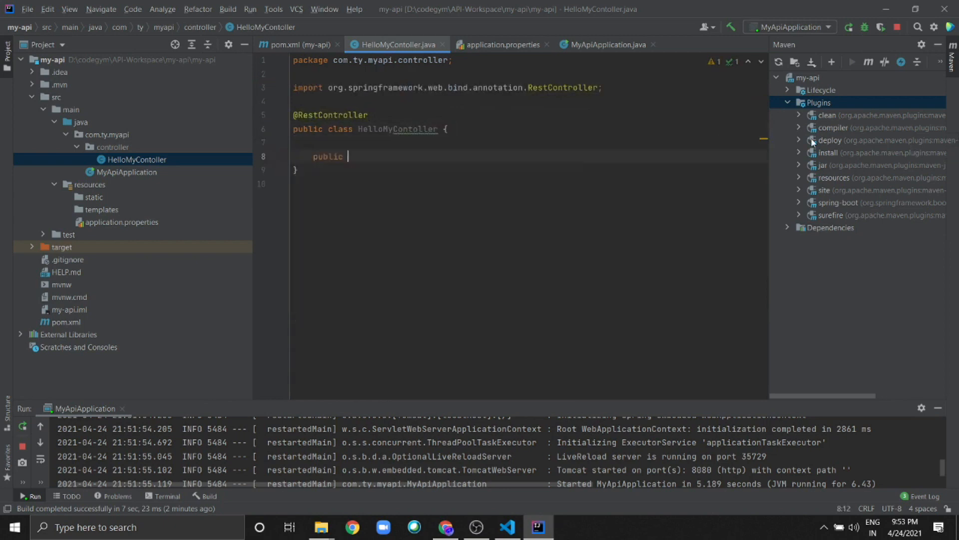
text(S)
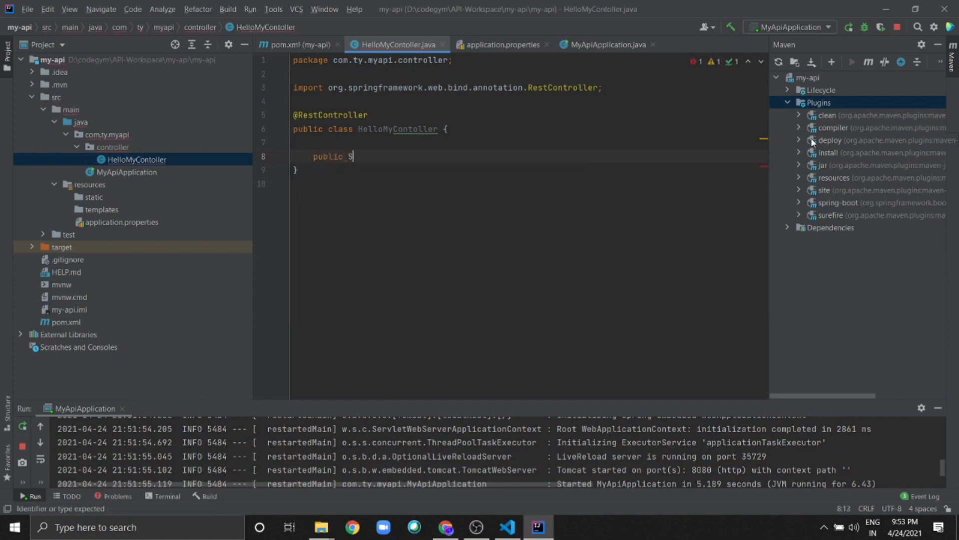
text(tring)
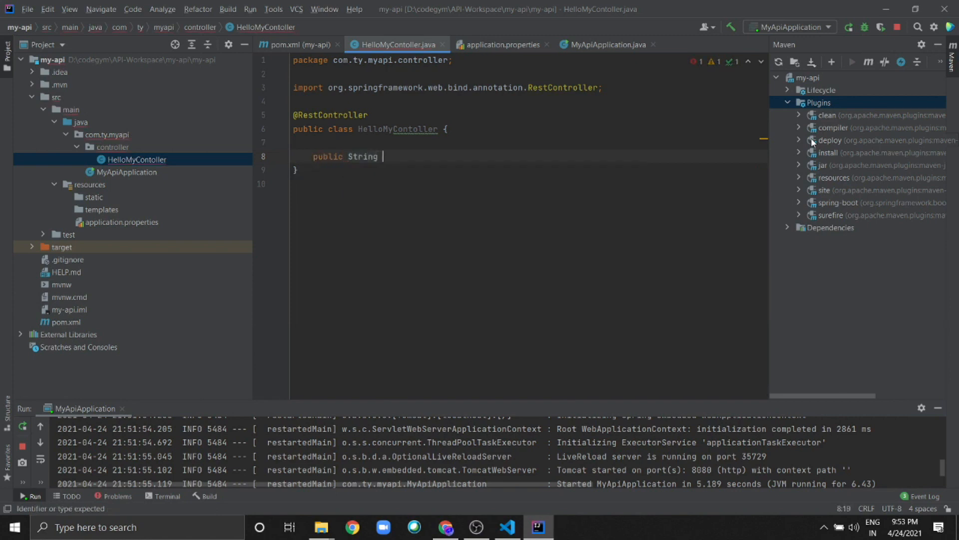
text(hello(){)
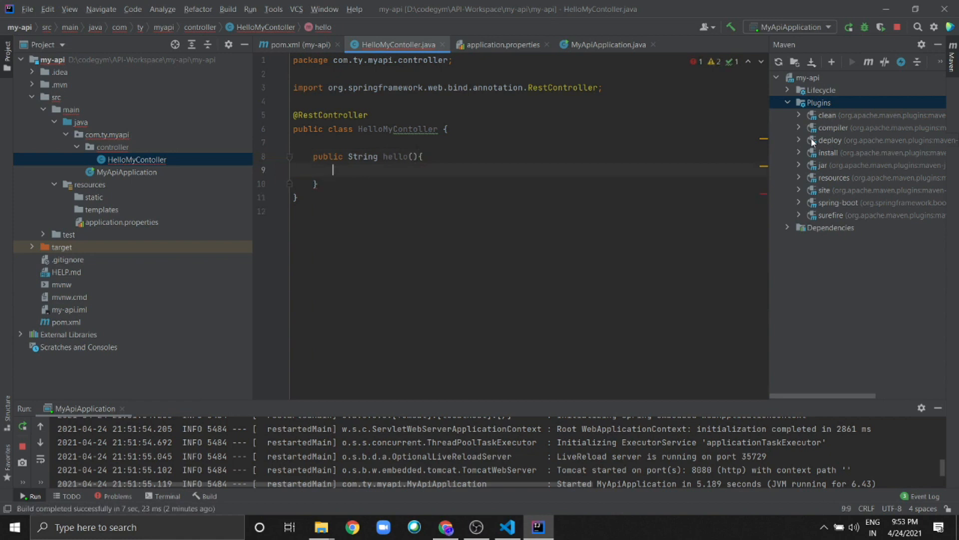
text(return)
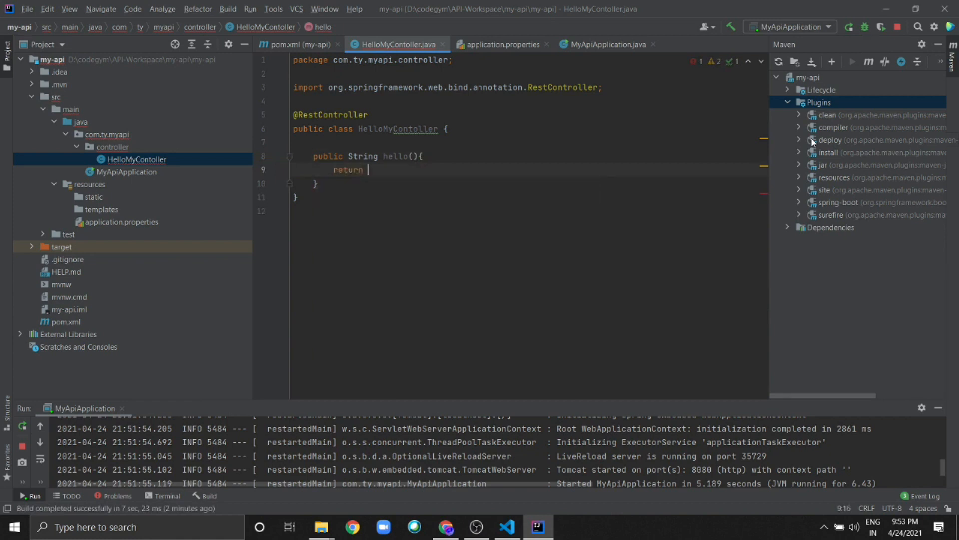
text(")
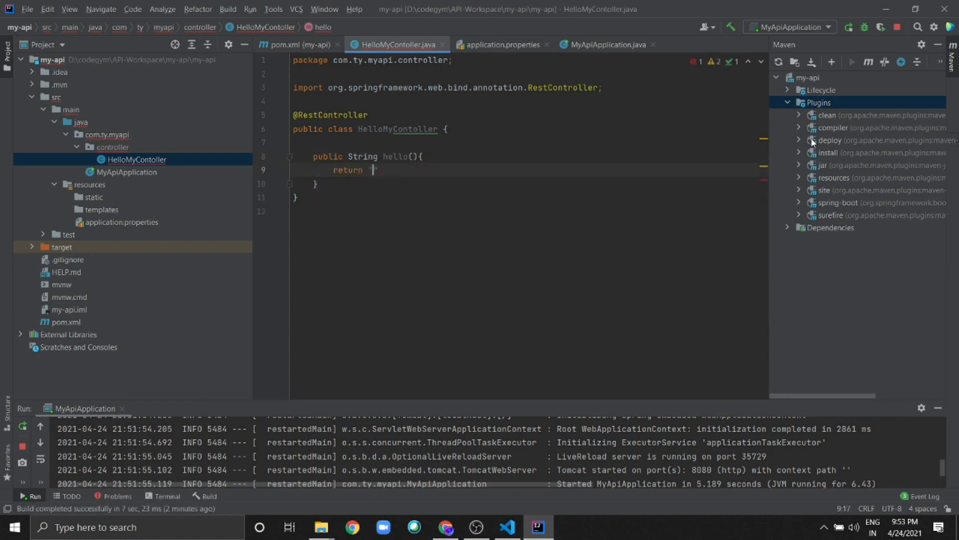
text(Helo)
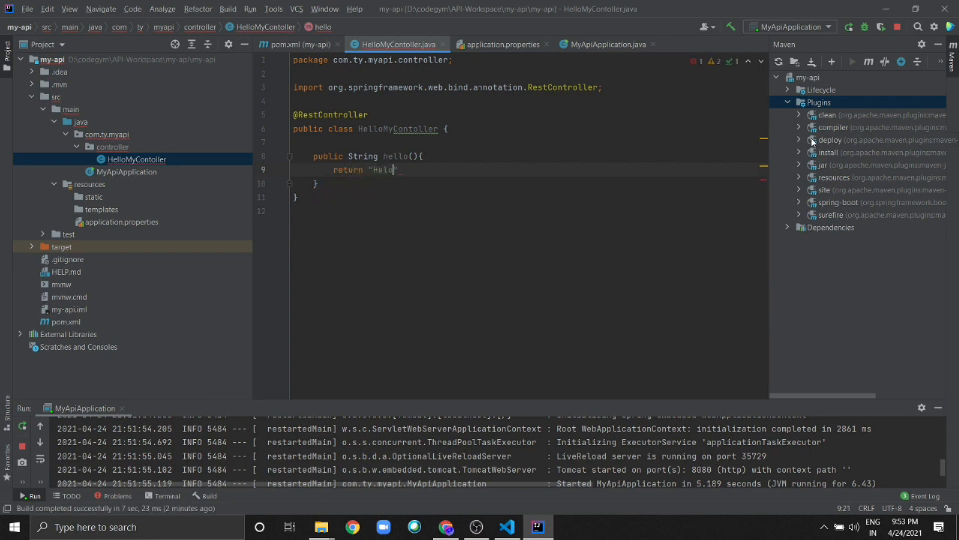
text(o)
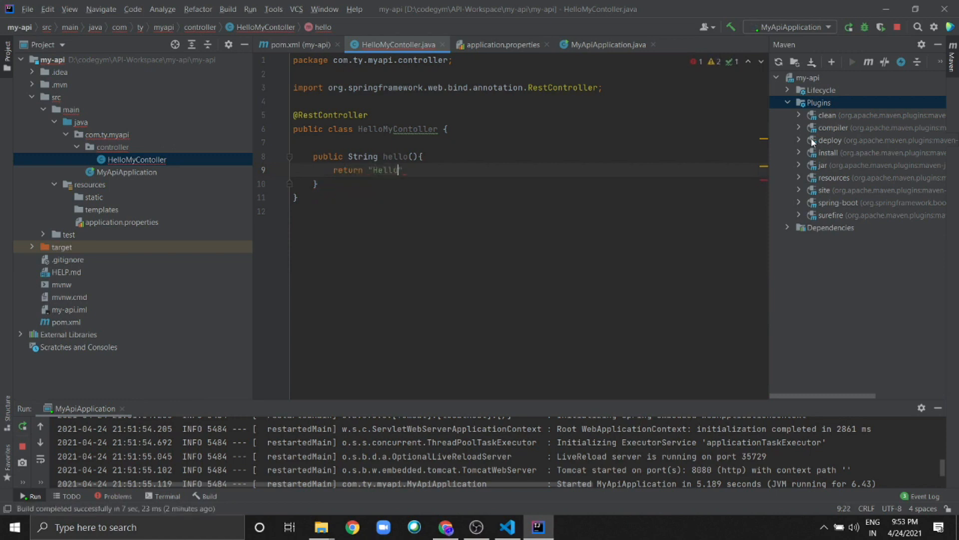
text(;)
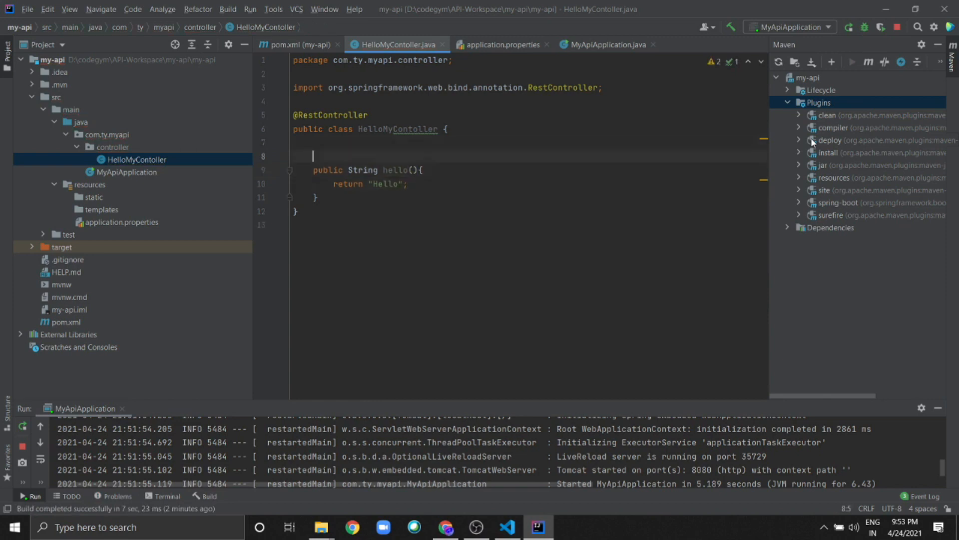
text(@)
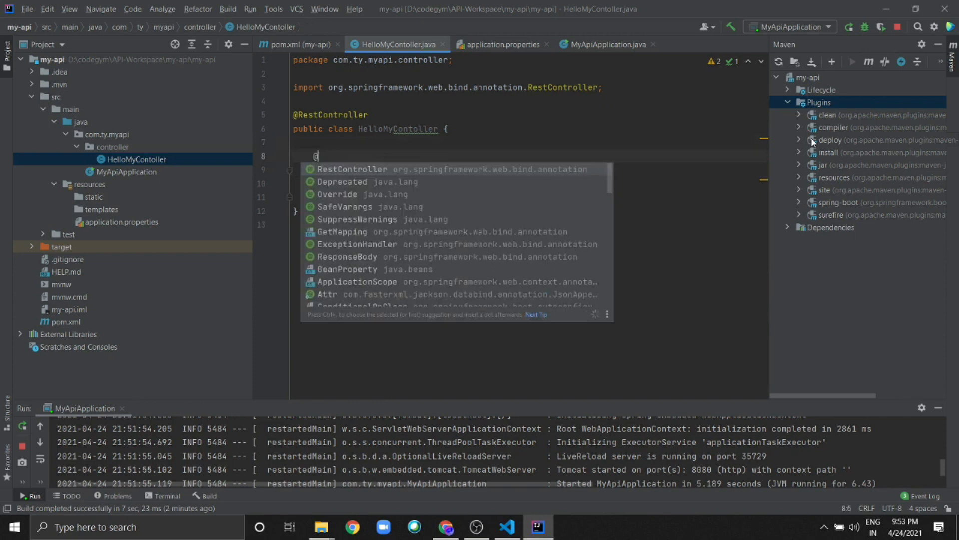
text(G)
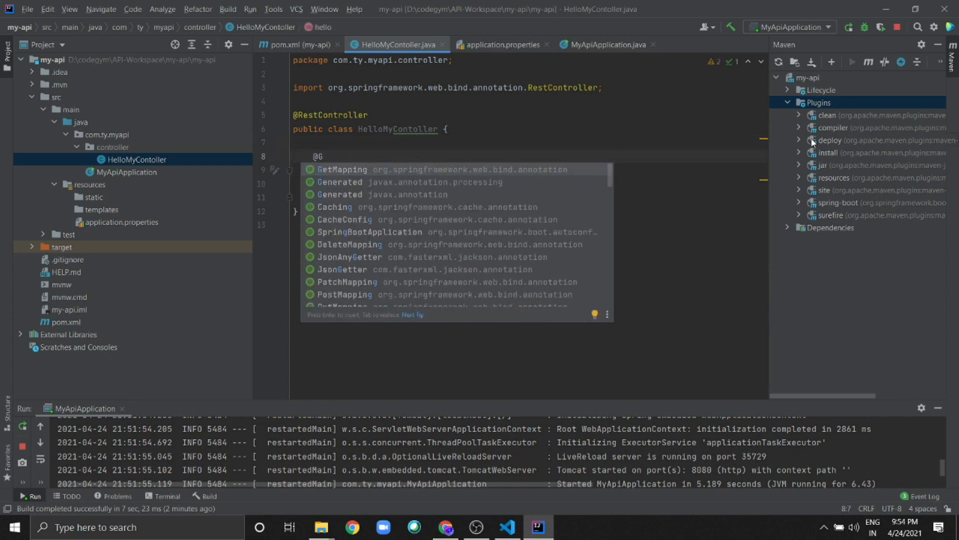
click(343, 169)
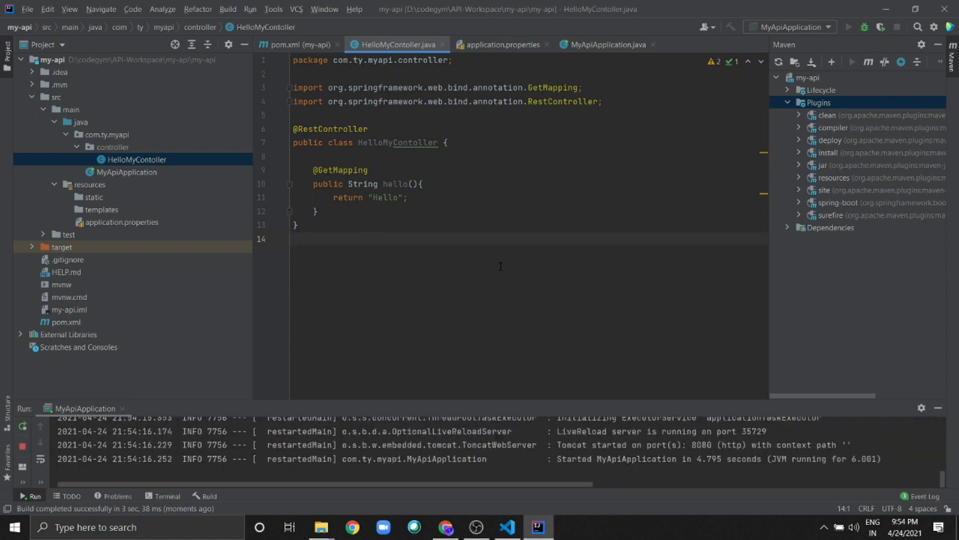
double_click(575, 459)
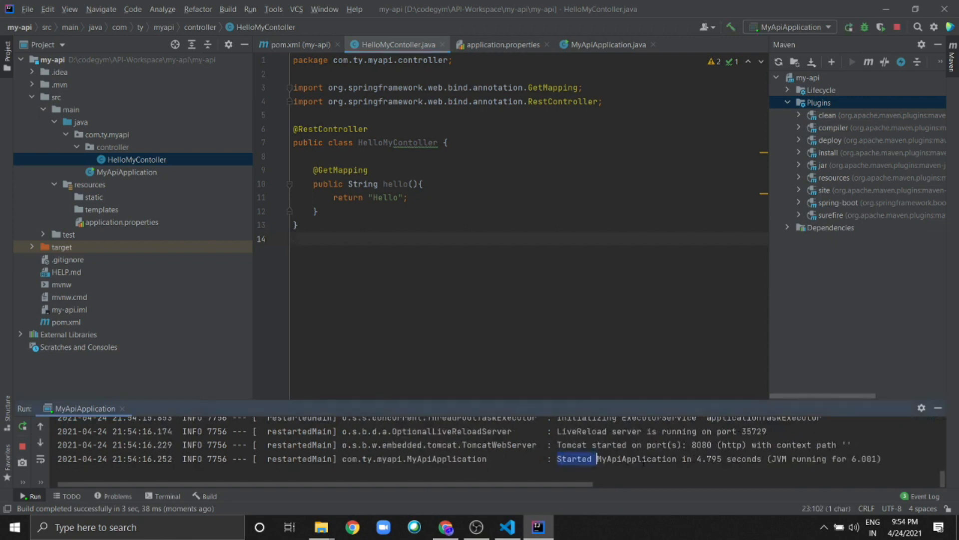
- Refresh the localhost:8080 tab in Chrome and view the Hello response
click(446, 526)
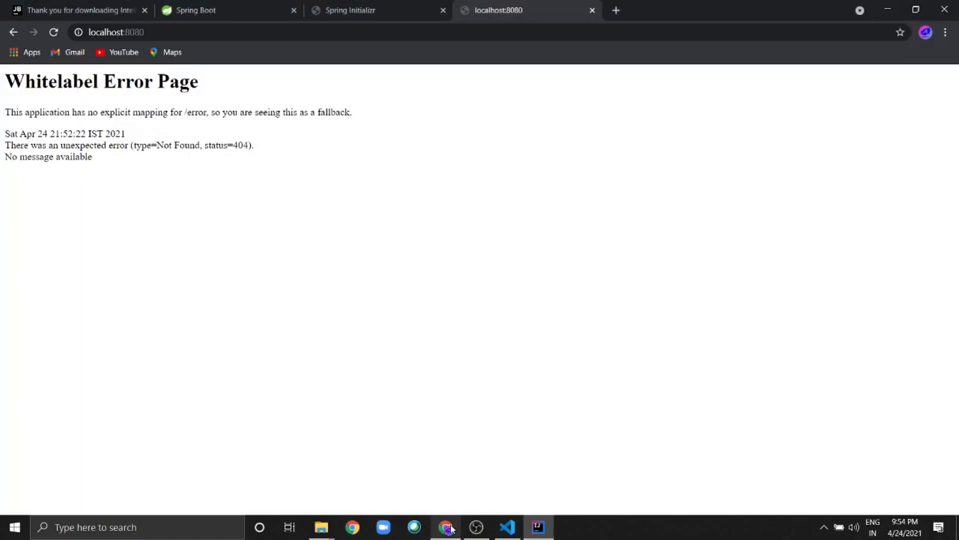
click(117, 33)
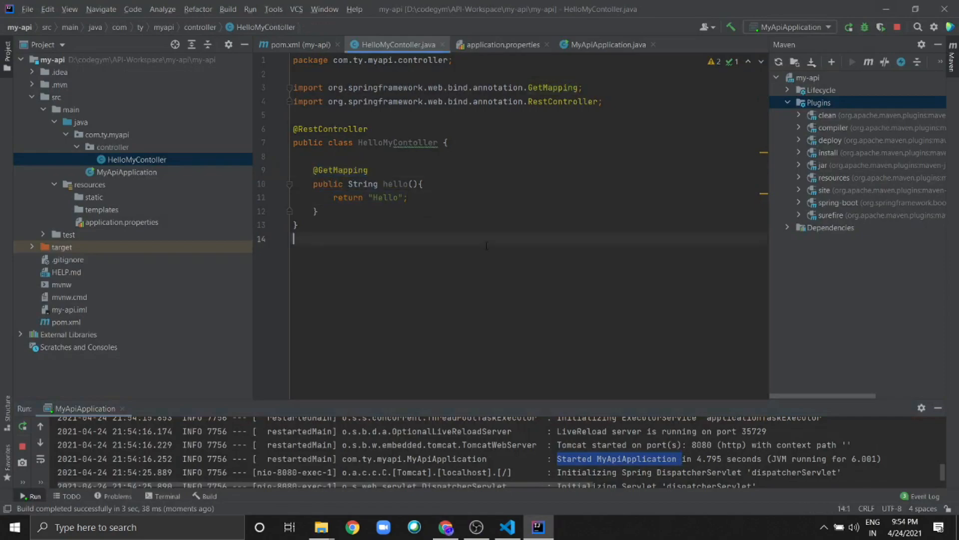
click(446, 527)
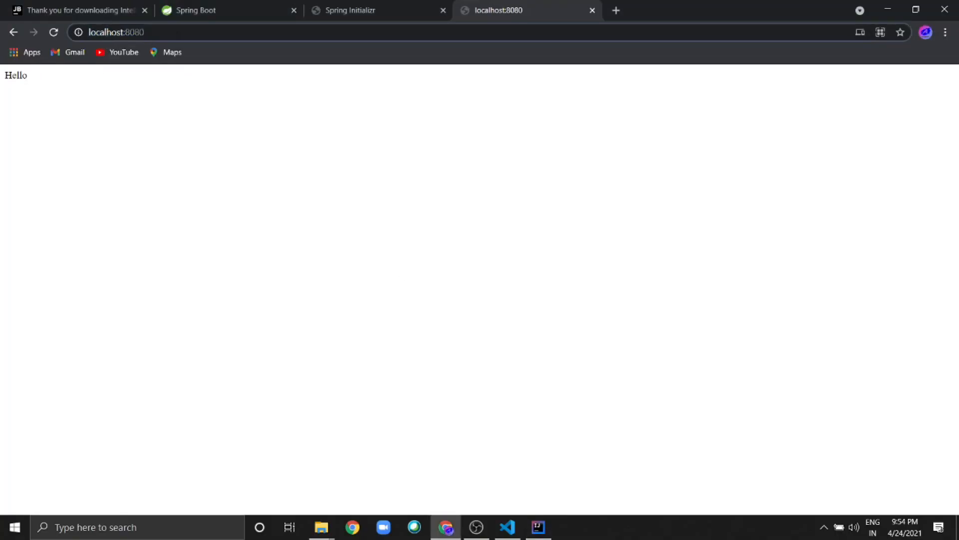
mouse_move(306, 178)
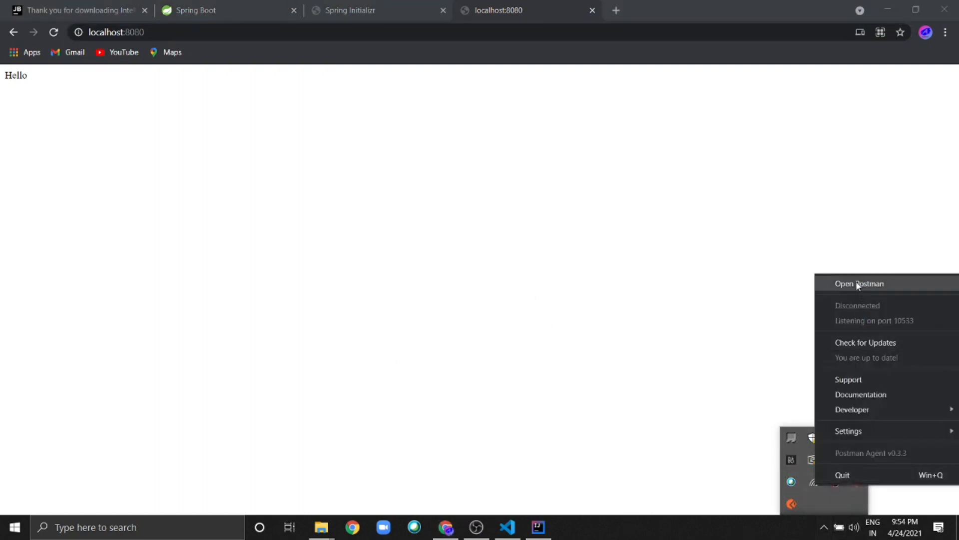
- Send the myapi collection's GET localhost:8080 request in Postman and highlight the Hello response
click(859, 284)
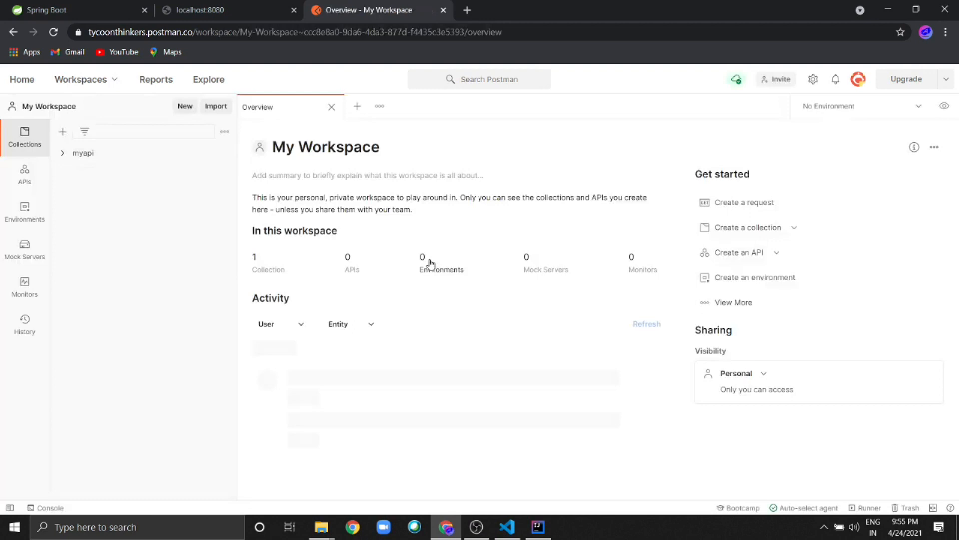
click(82, 153)
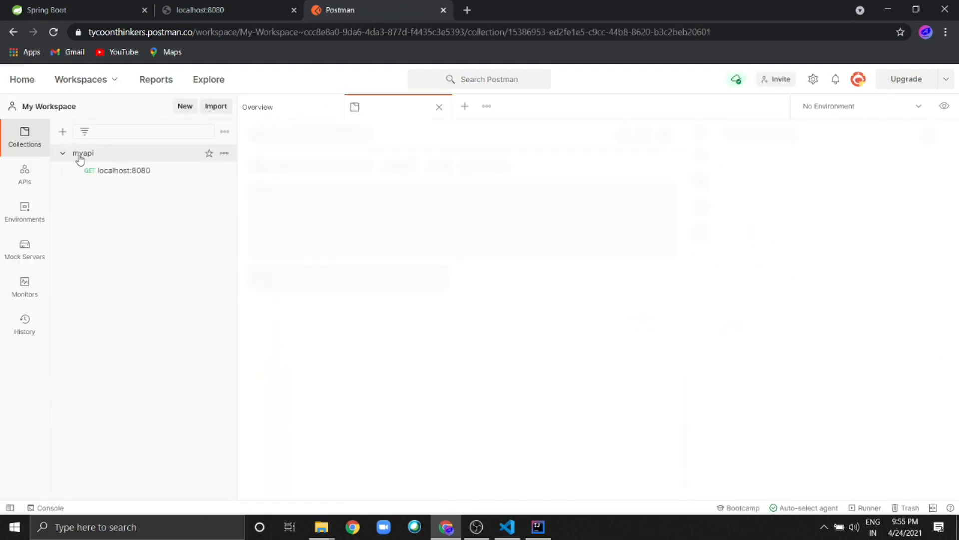
click(123, 171)
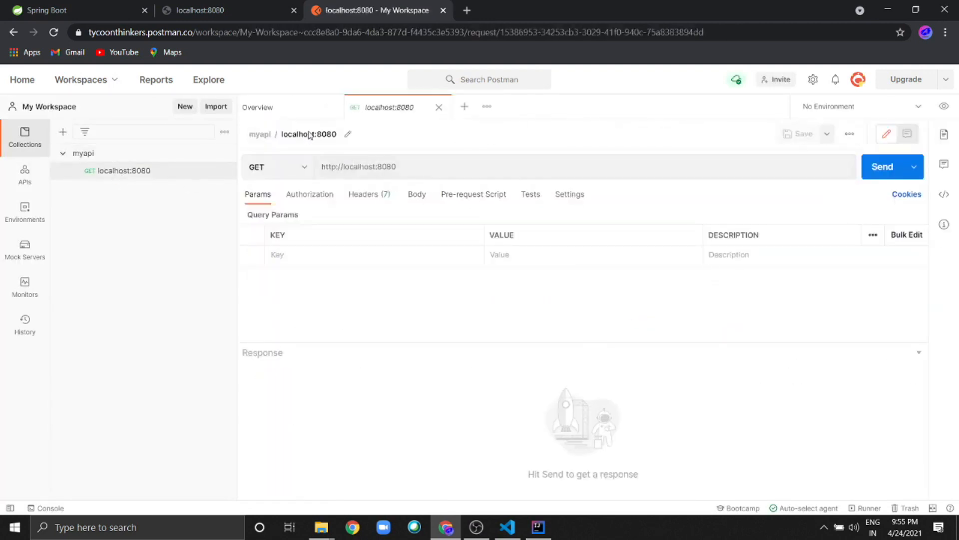
mouse_move(770, 195)
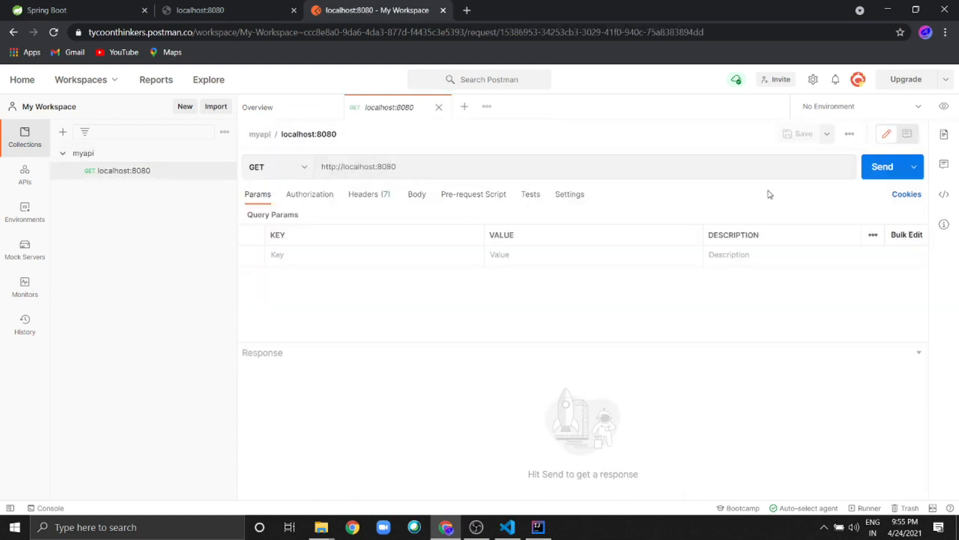
click(882, 167)
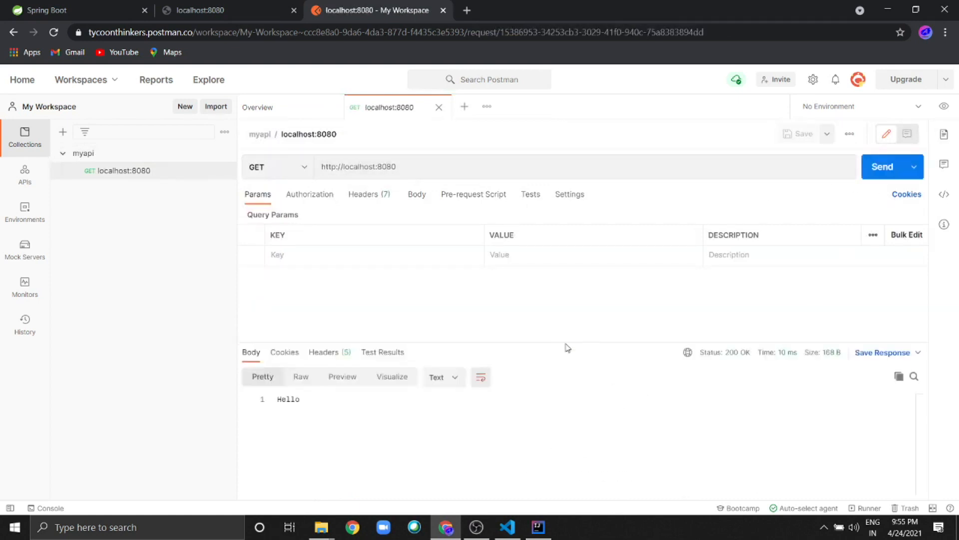
double_click(288, 399)
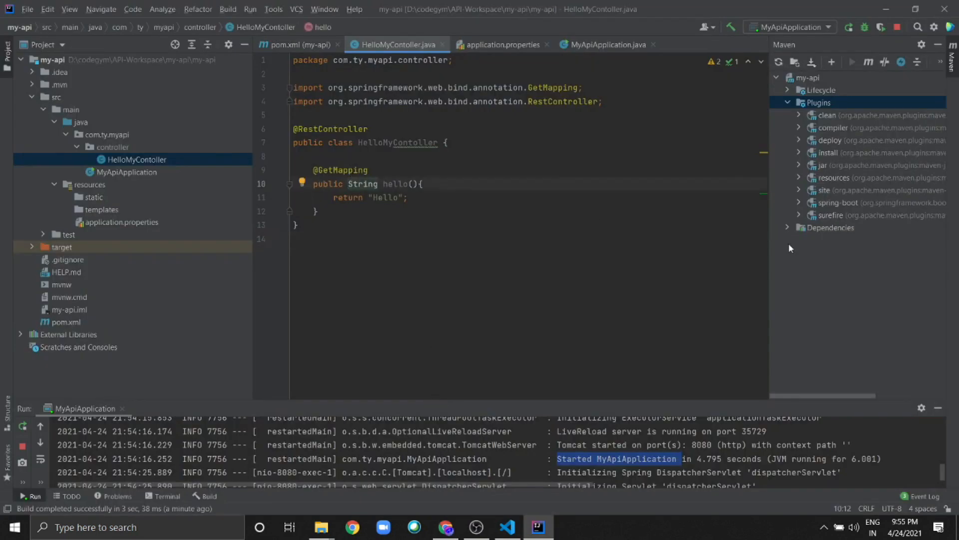
- Make hello() return List<String> via List.of("Hello", "SpringBoot..") and rerun the application
text(L)
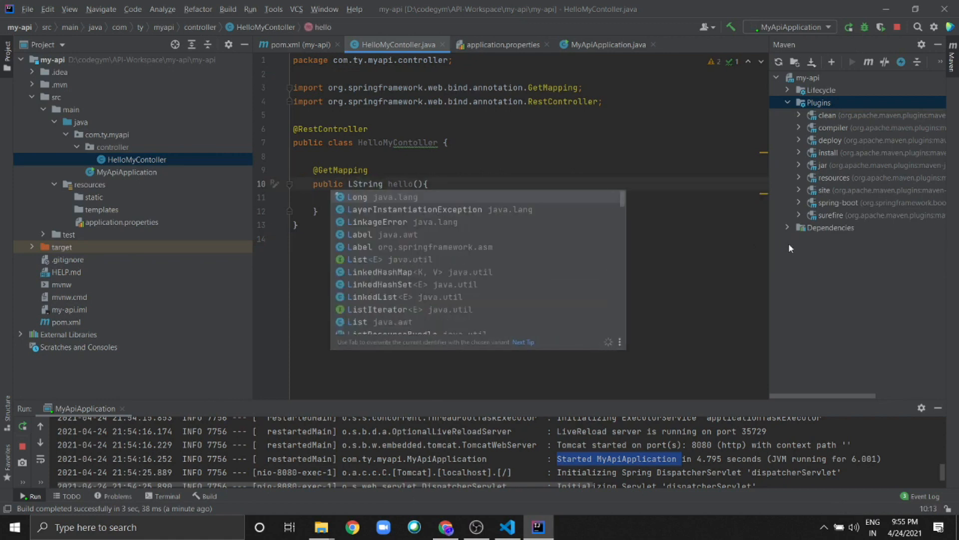
text(ist<)
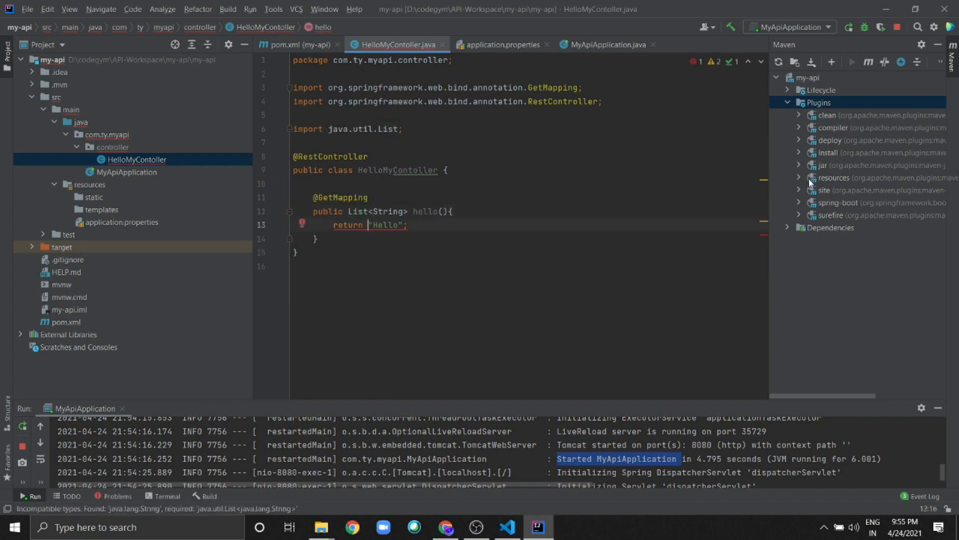
text(List.of()
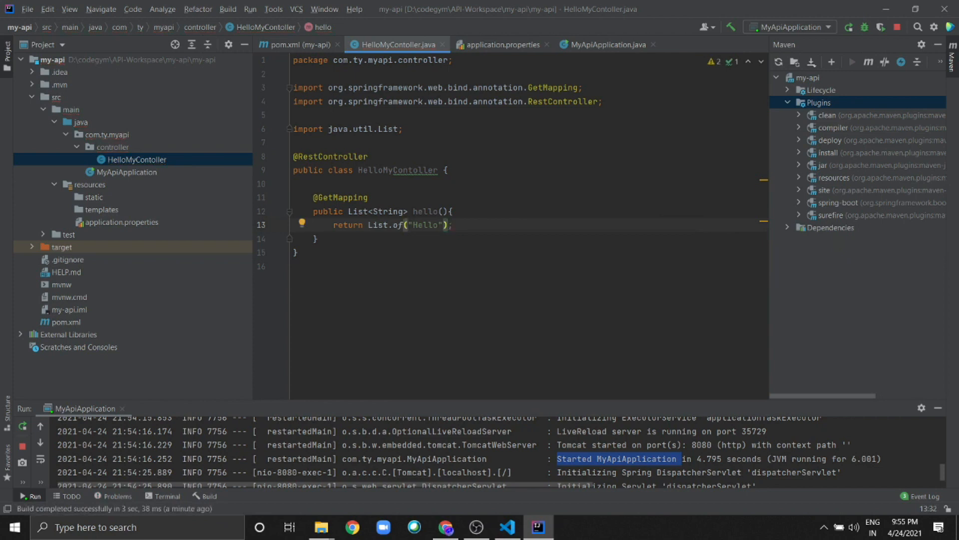
text(", "Spring")
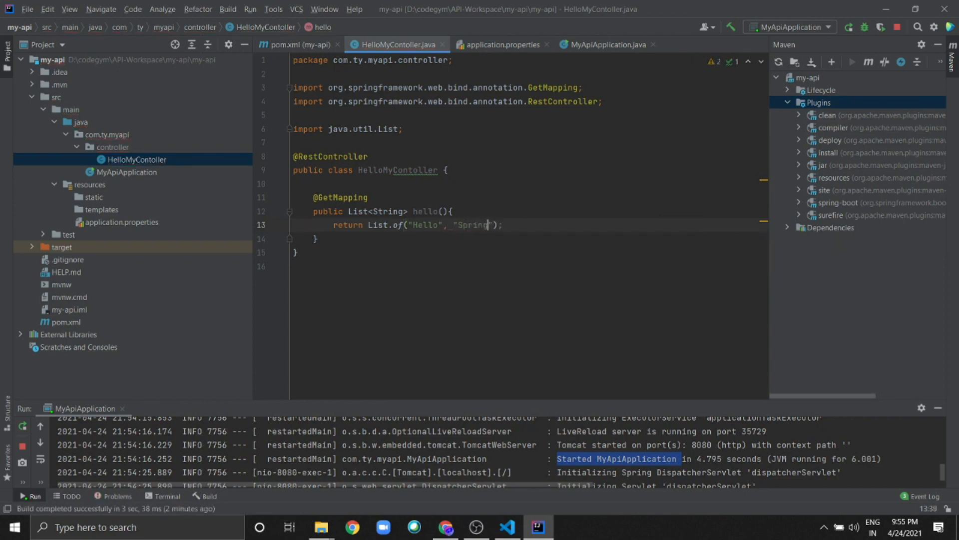
text(Boot!)
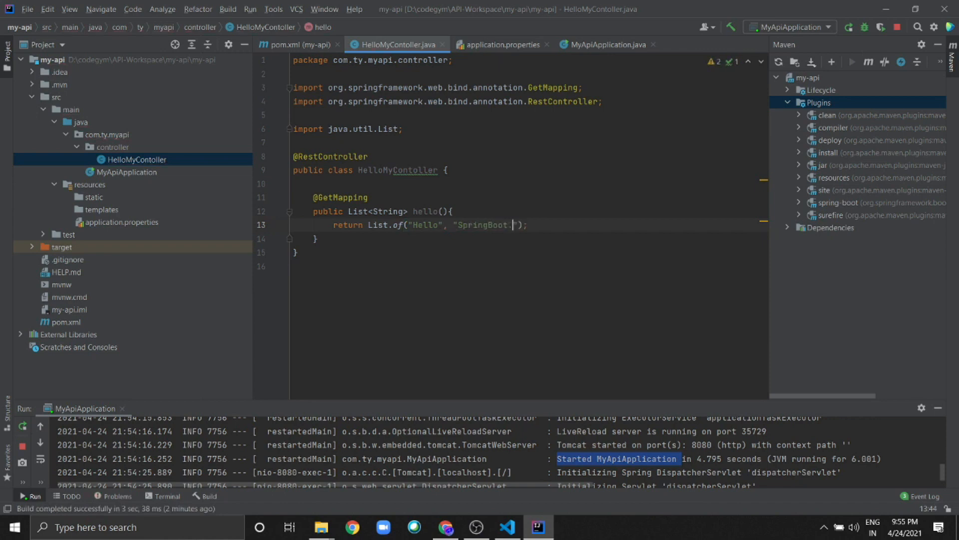
text(.)
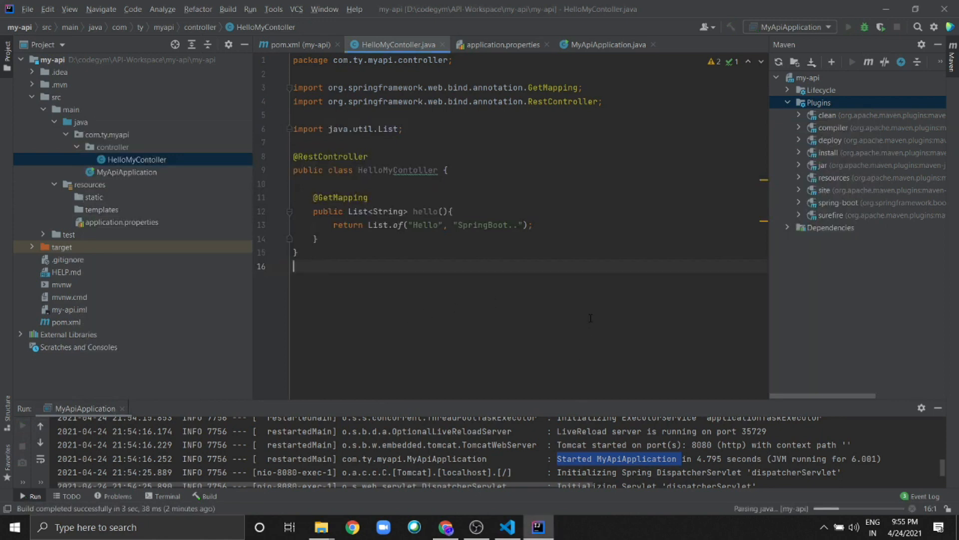
click(868, 27)
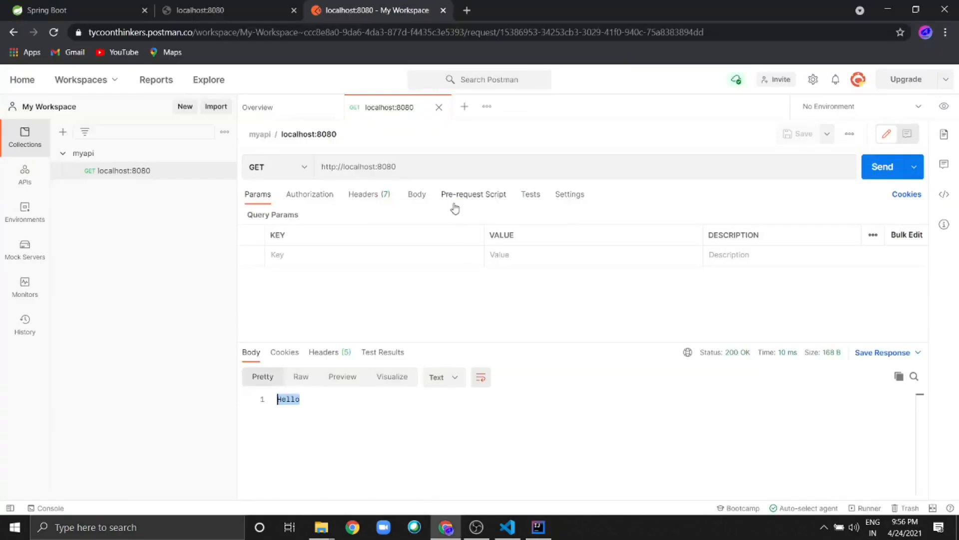
- Resend GET localhost:8080 in Postman to get the JSON array ["Hello", "SpringBoot.."]
click(883, 166)
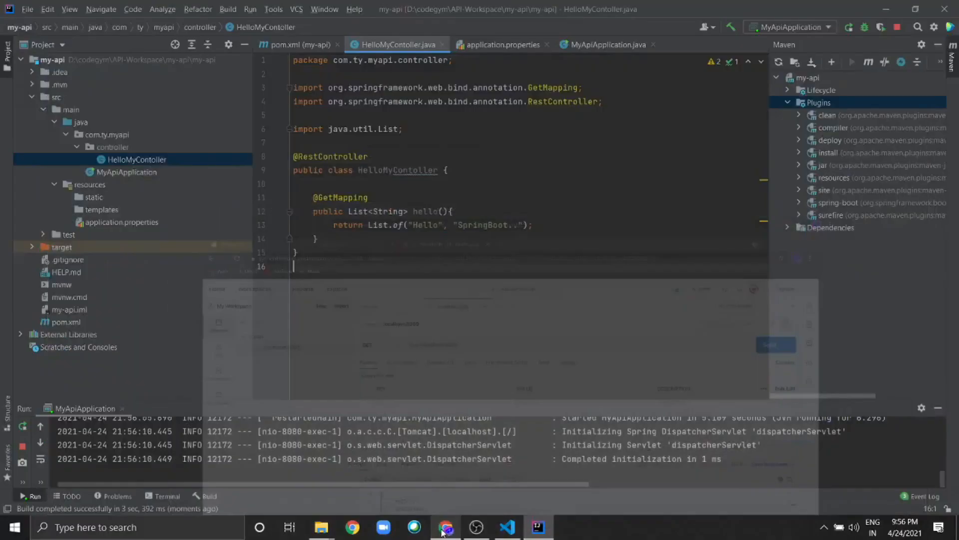
click(446, 527)
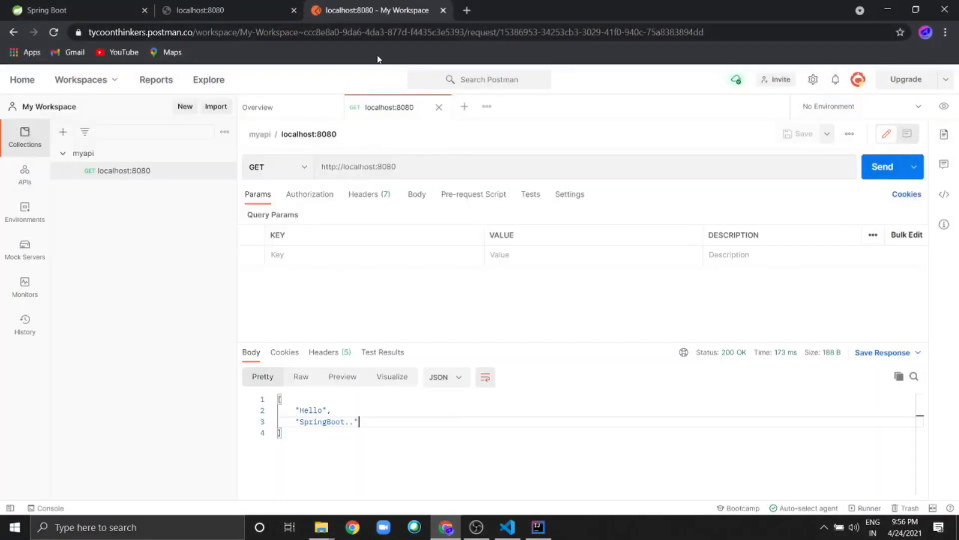